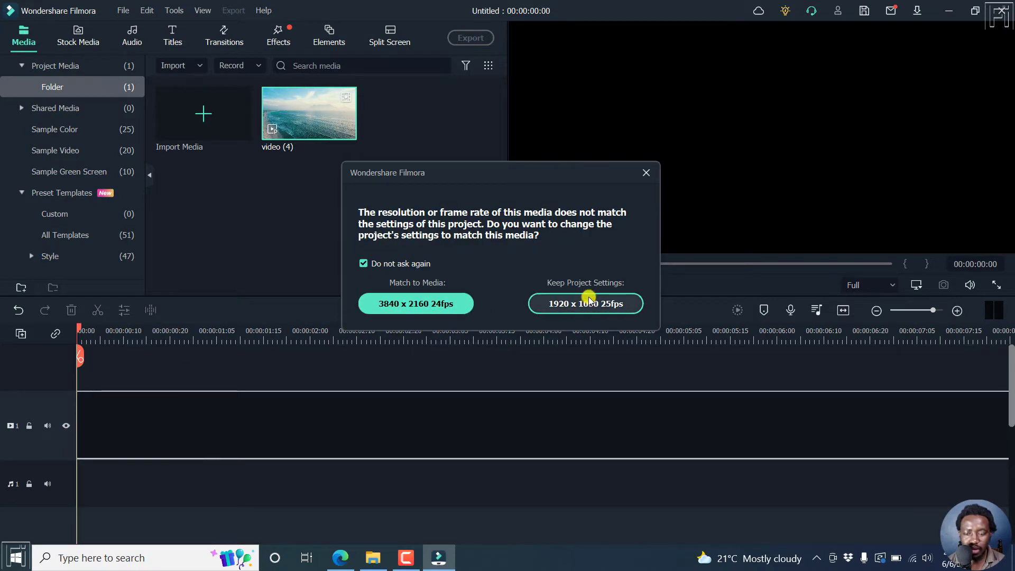
Keep the project at 1920 x 1080, 25fps when placing the beach clip on the timeline.
{"action": "left_click", "coordinate": [585, 303]}
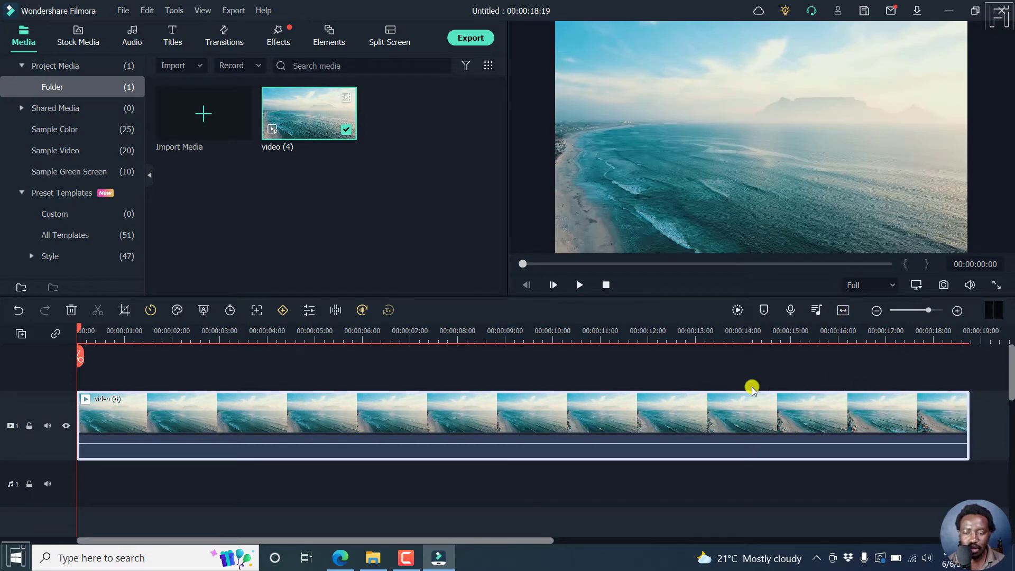
{"action": "mouse_move", "coordinate": [257, 371]}
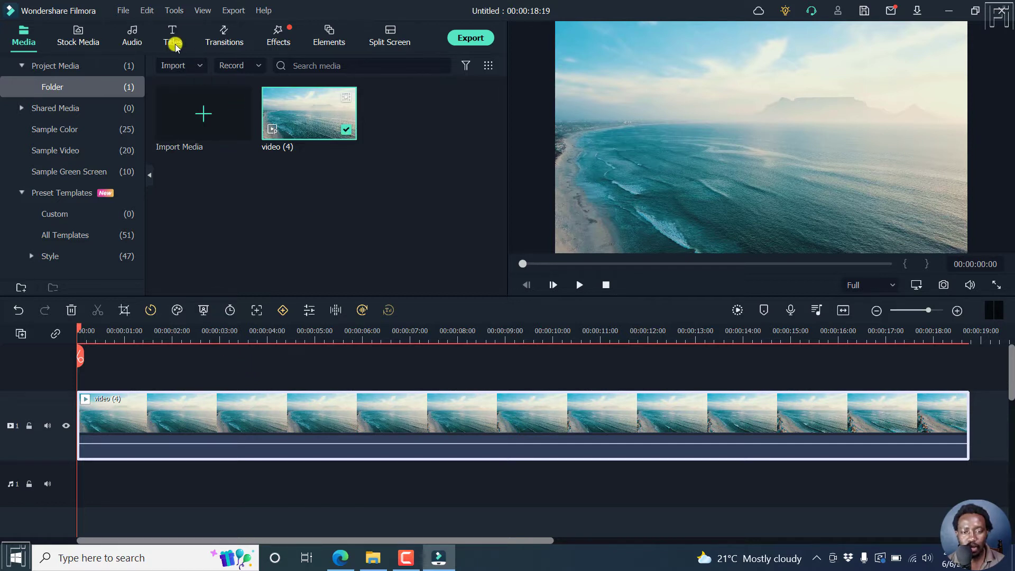
Add the Basic 6 title template above the beach clip and open its text settings.
{"action": "left_click", "coordinate": [172, 36]}
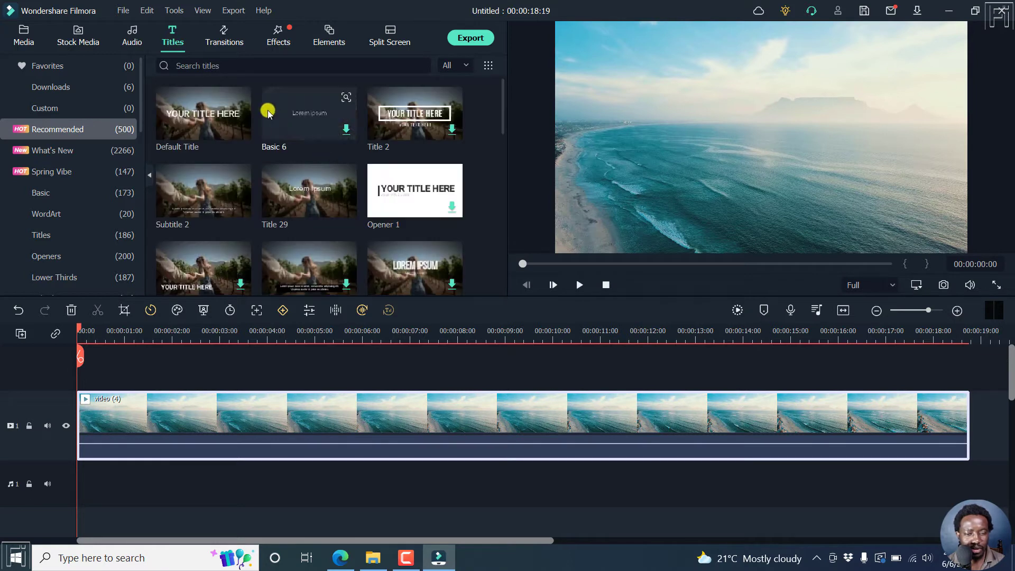
{"action": "left_click", "coordinate": [347, 134]}
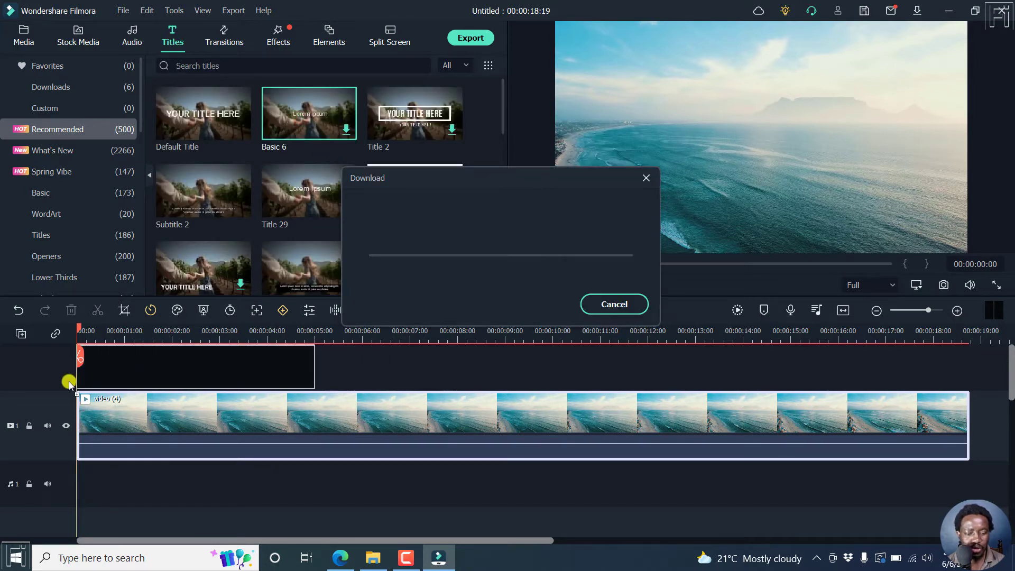
{"action": "mouse_move", "coordinate": [307, 368]}
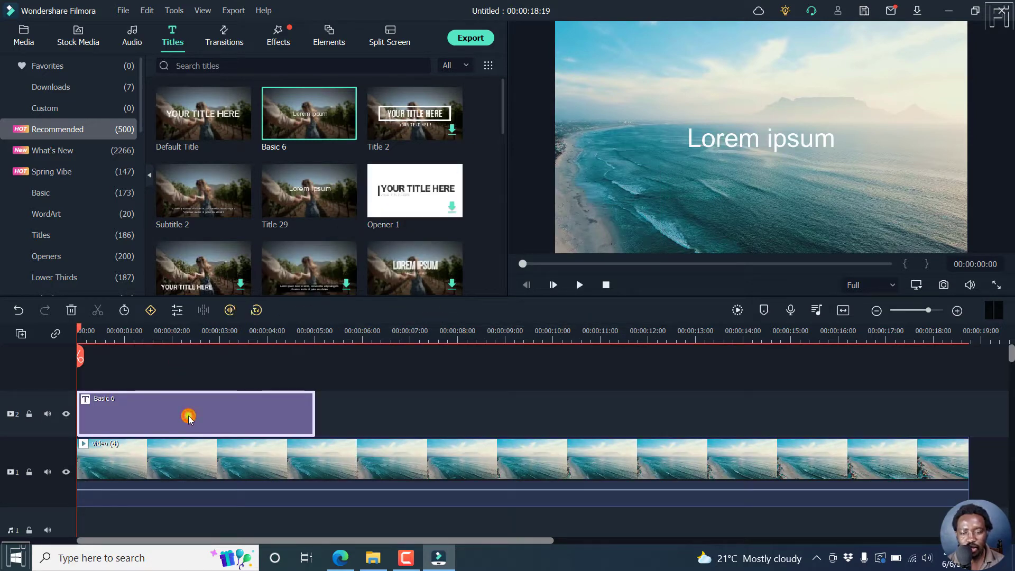
{"action": "double_click", "coordinate": [188, 415]}
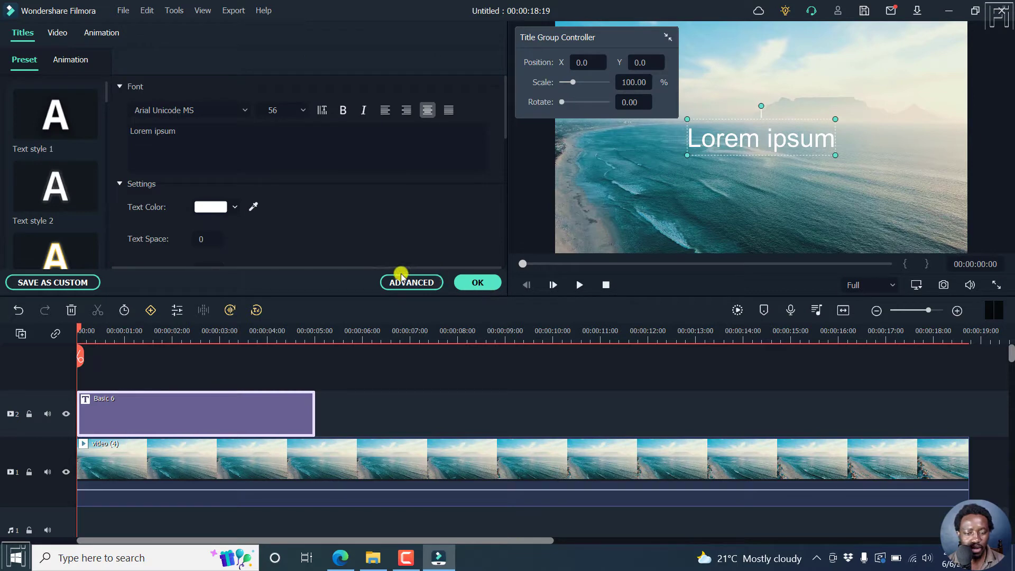
In the advanced text editor, insert a rectangle shape layer over the beach footage.
{"action": "left_click", "coordinate": [410, 282]}
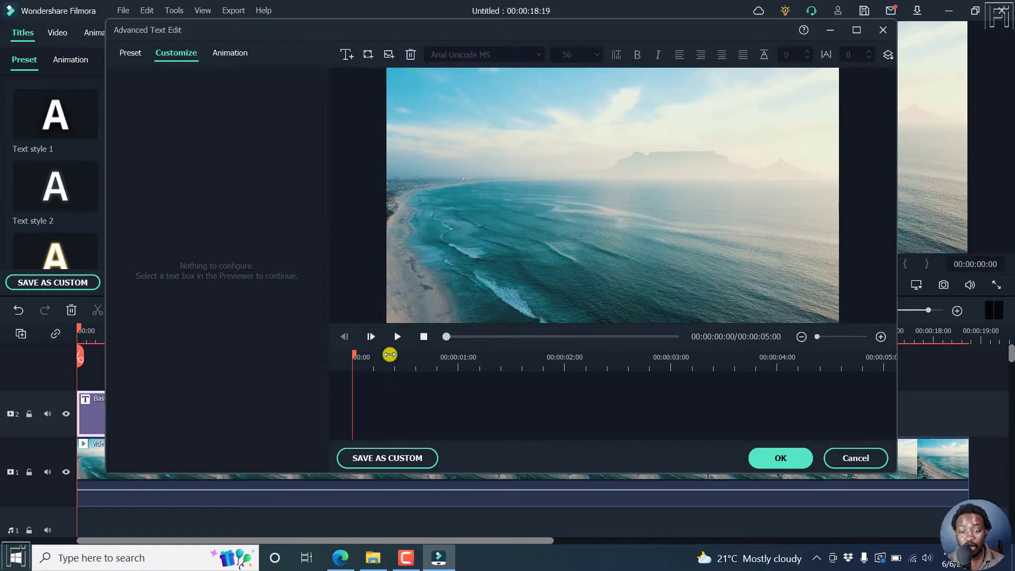
{"action": "left_click", "coordinate": [368, 53]}
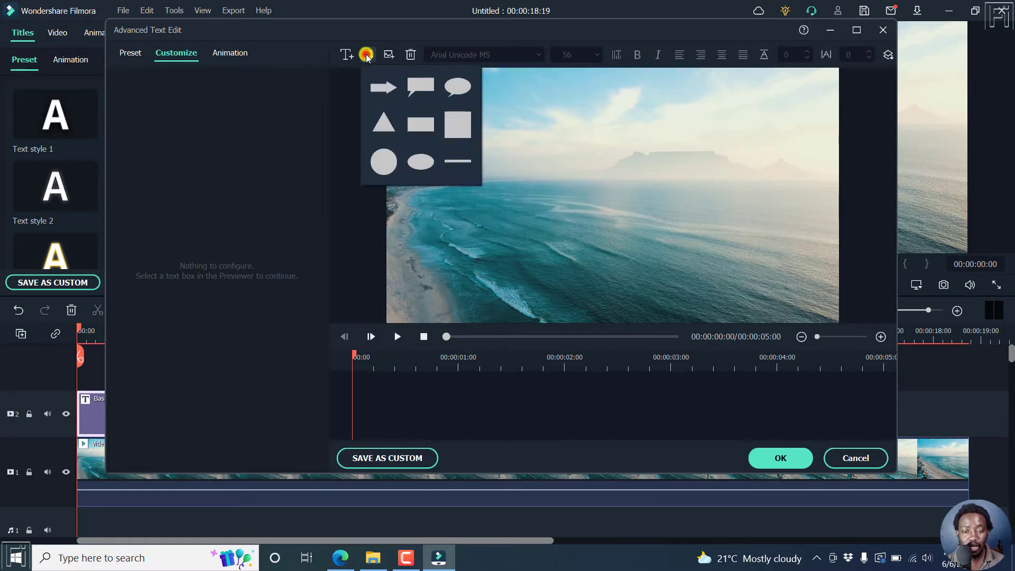
{"action": "mouse_move", "coordinate": [420, 122]}
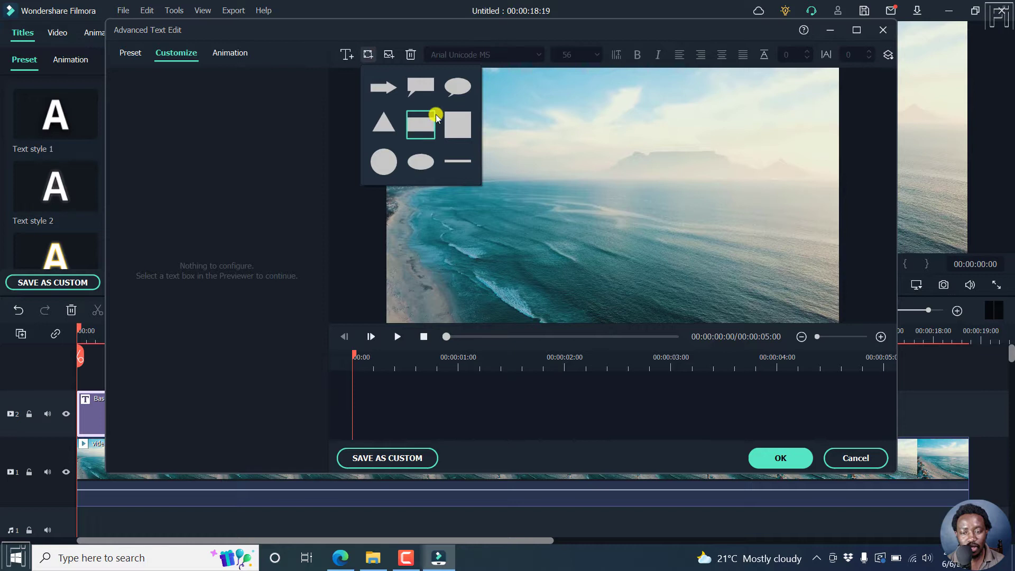
{"action": "left_click", "coordinate": [420, 124]}
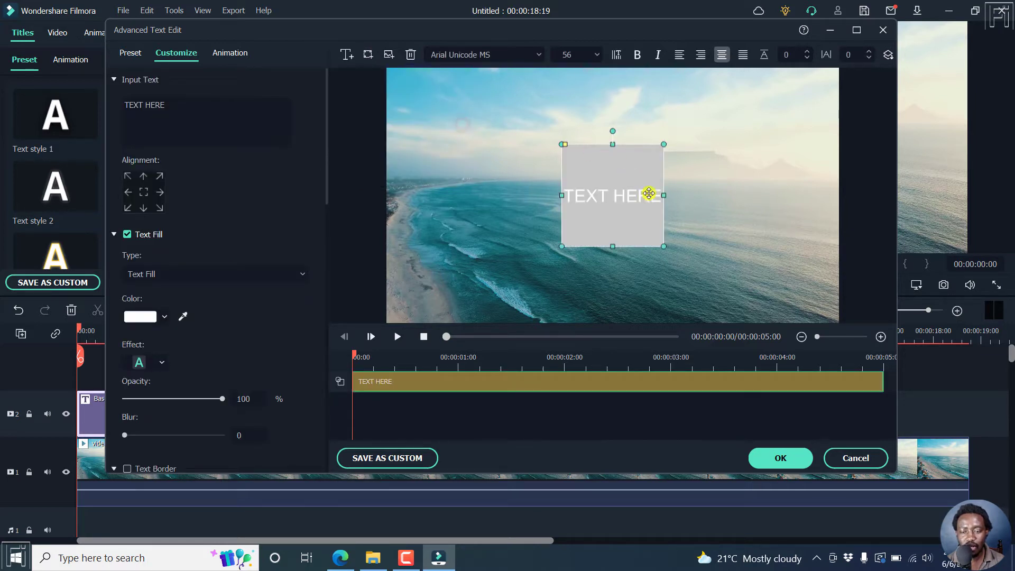
{"action": "mouse_move", "coordinate": [189, 88]}
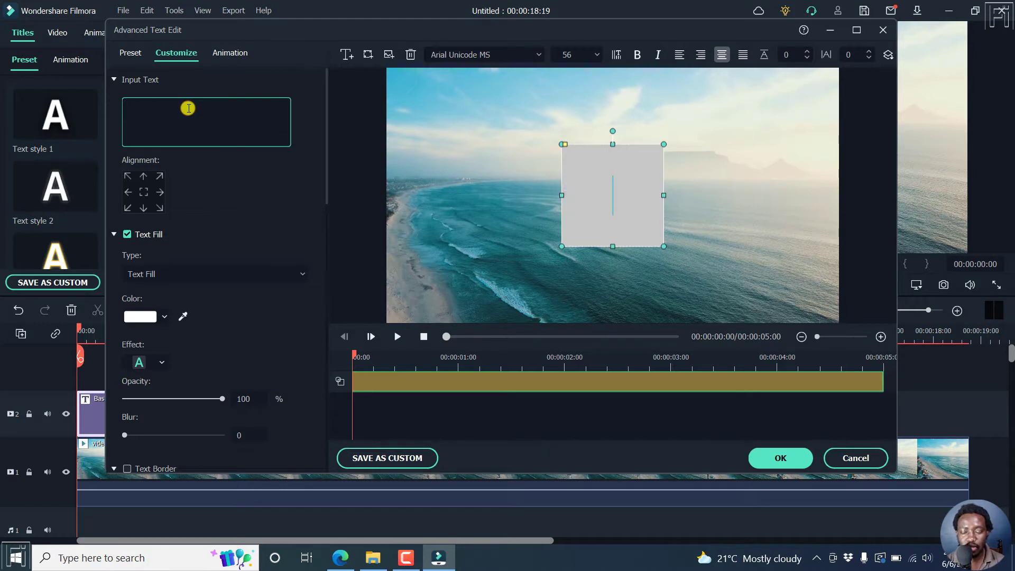
{"action": "mouse_move", "coordinate": [340, 168]}
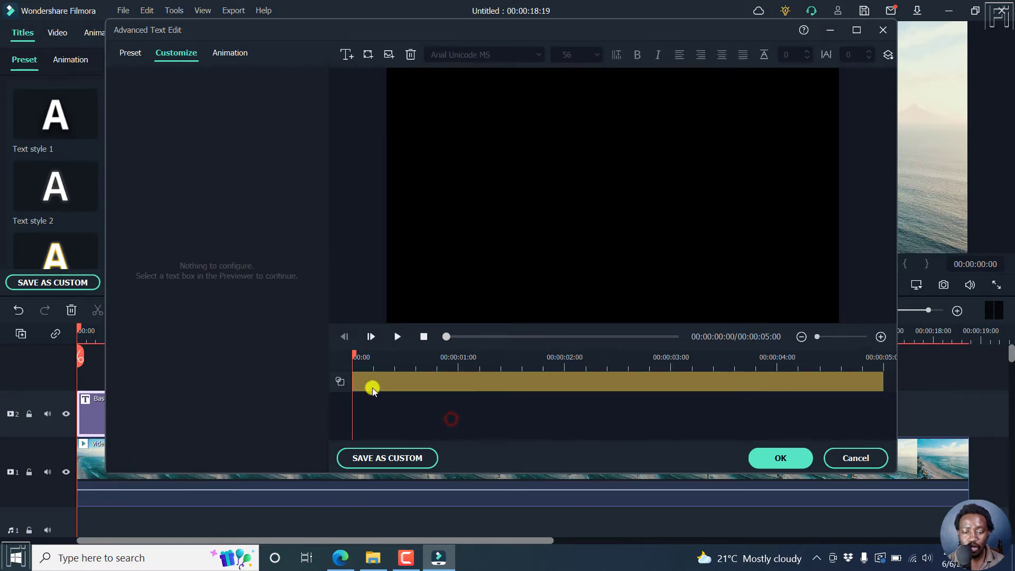
Add a new text layer above the black shape and set its text to BEACH.
{"action": "left_click", "coordinate": [347, 54]}
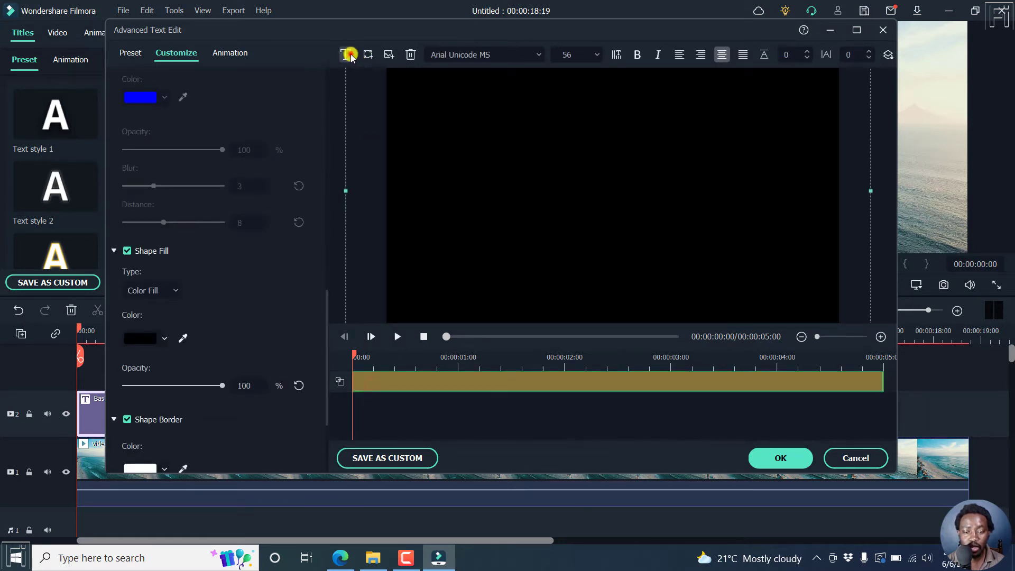
{"action": "left_click", "coordinate": [347, 54]}
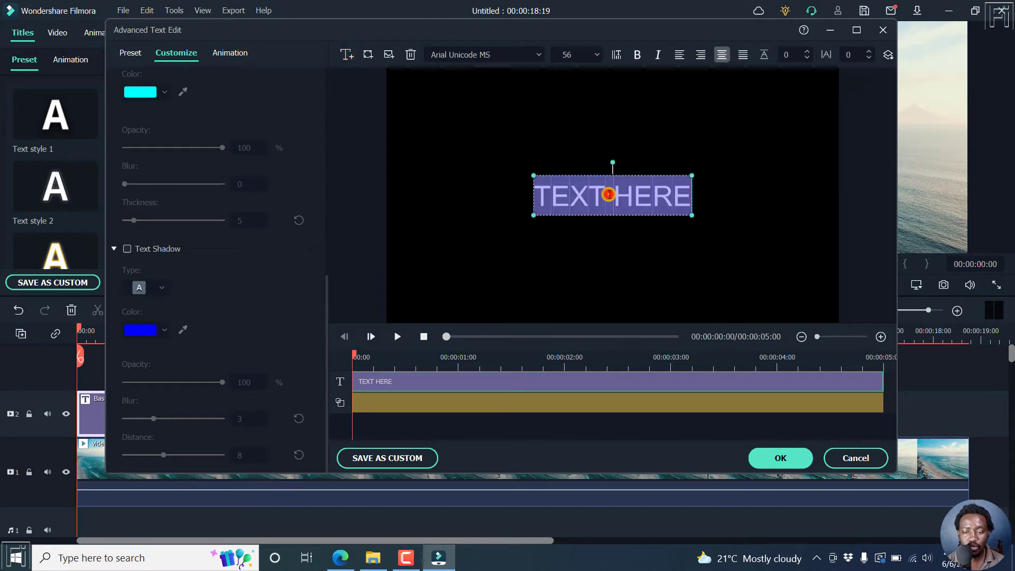
{"action": "scroll", "scroll_direction": "up", "scroll_amount": 3}
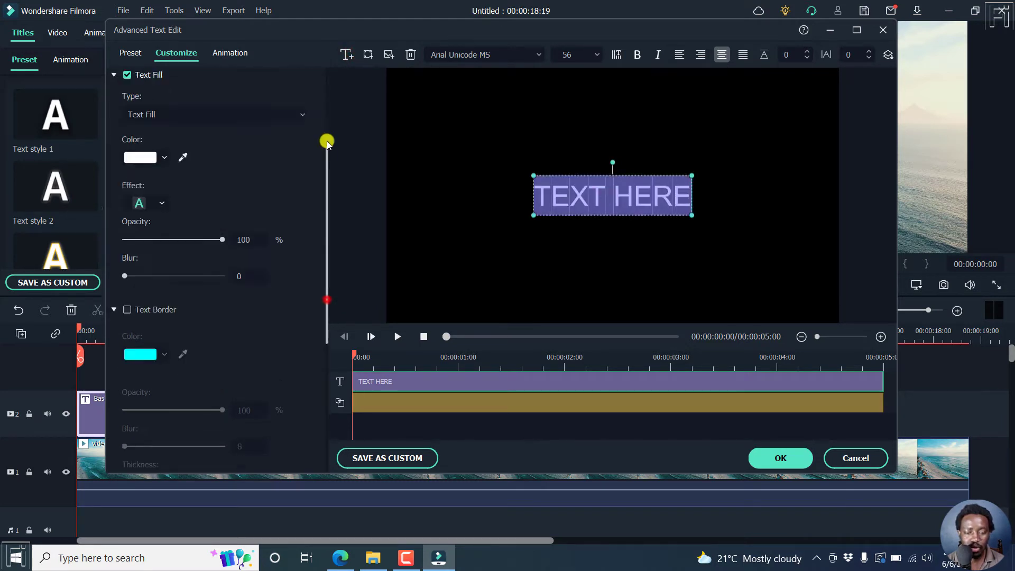
{"action": "scroll", "scroll_direction": "up", "scroll_amount": 3}
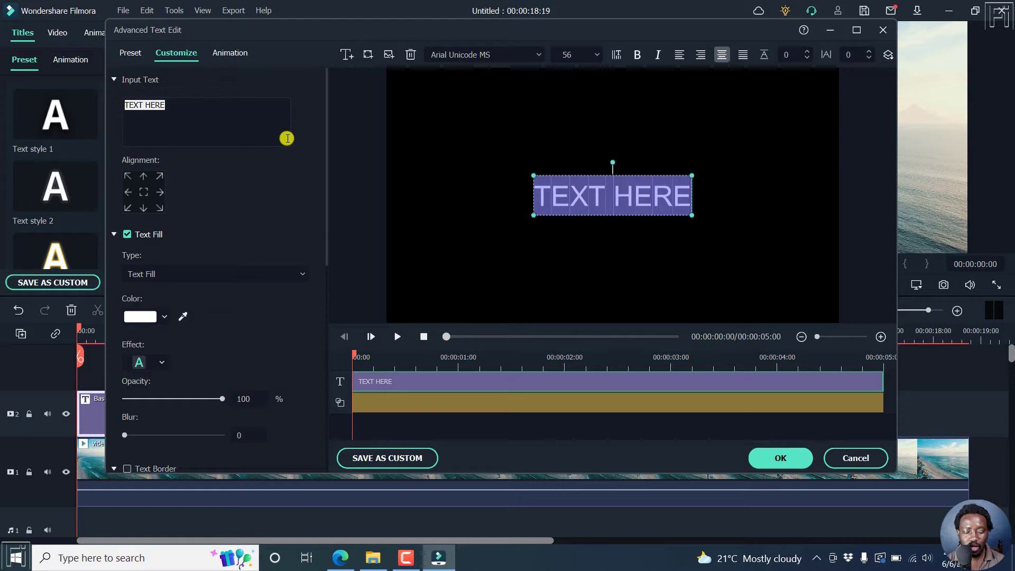
{"action": "mouse_move", "coordinate": [976, 159]}
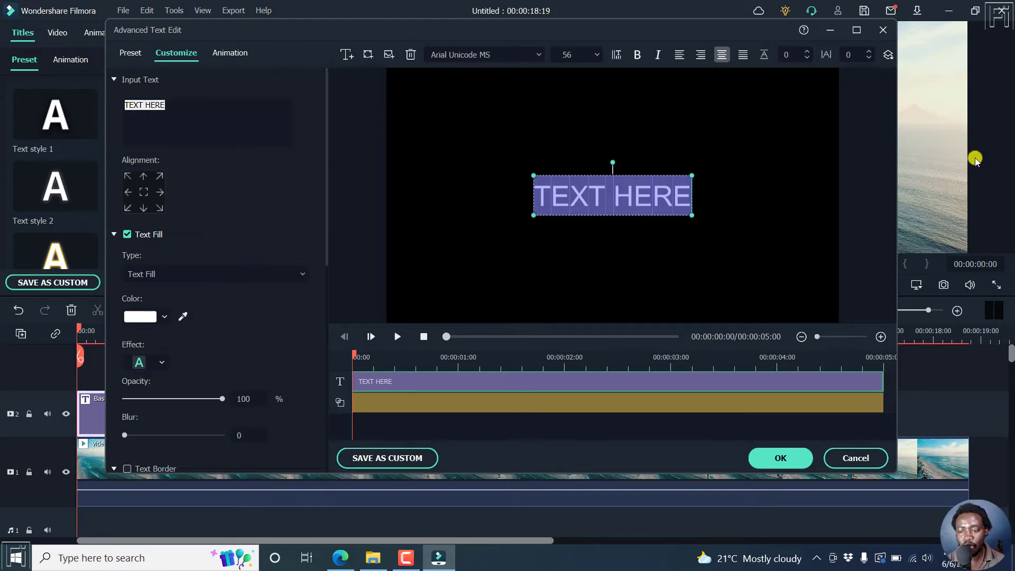
{"action": "mouse_move", "coordinate": [933, 156]}
{"action": "type", "text": "nea"}
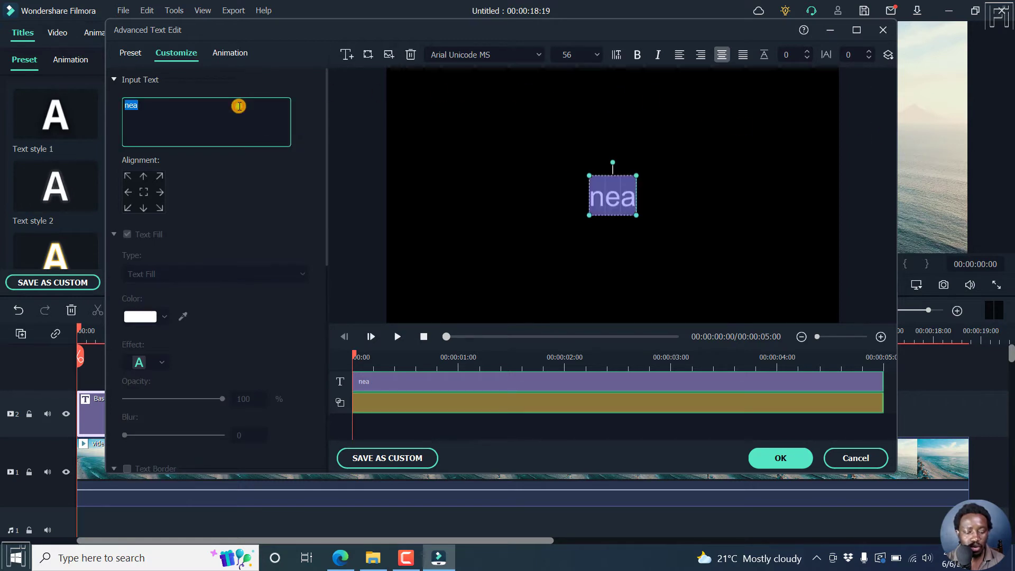
{"action": "type", "text": "B"}
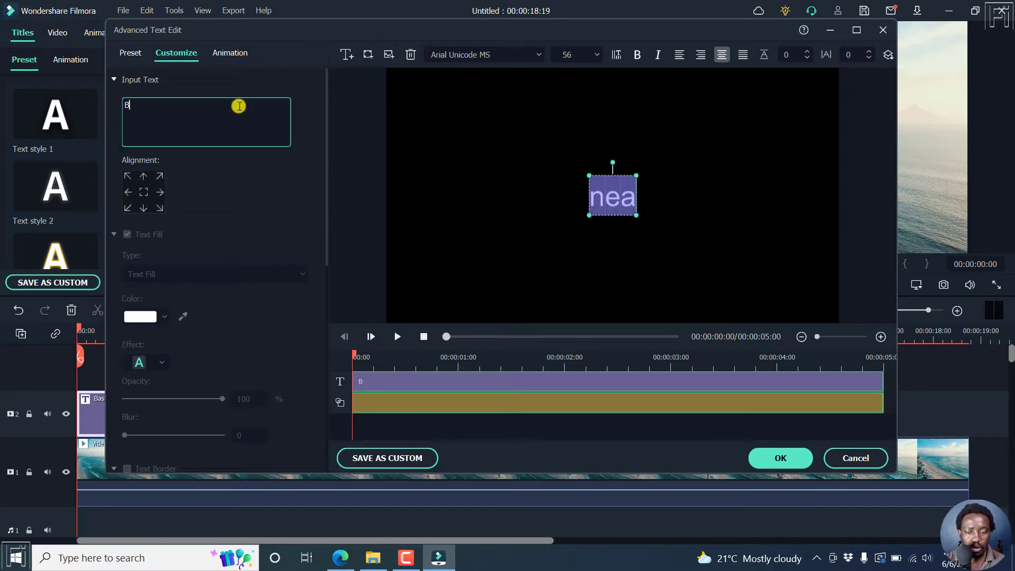
{"action": "type", "text": "BEACH"}
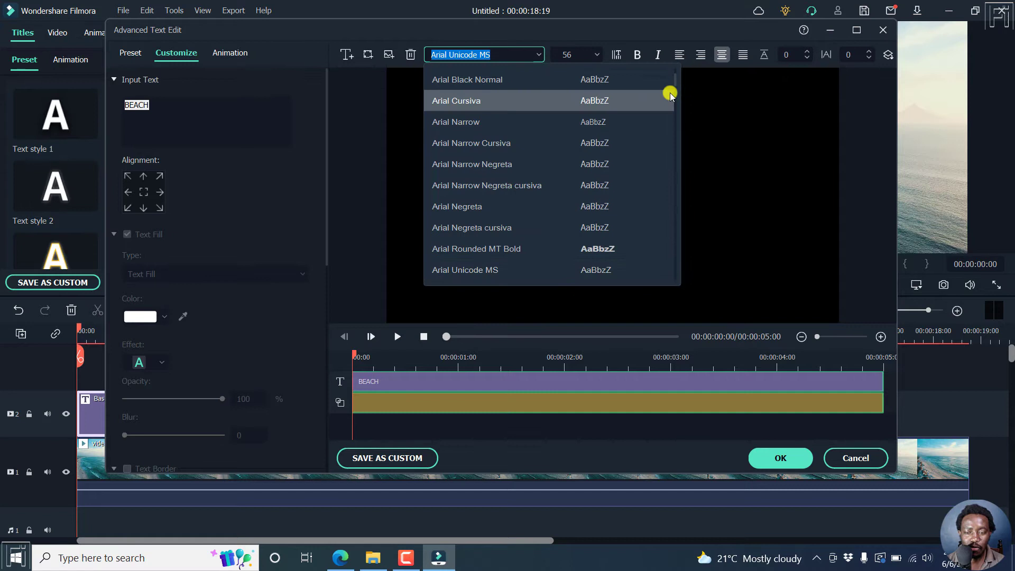
Set the BEACH text to the Impact font and enlarge it toward size 300.
{"action": "scroll", "scroll_direction": "down", "scroll_amount": 3}
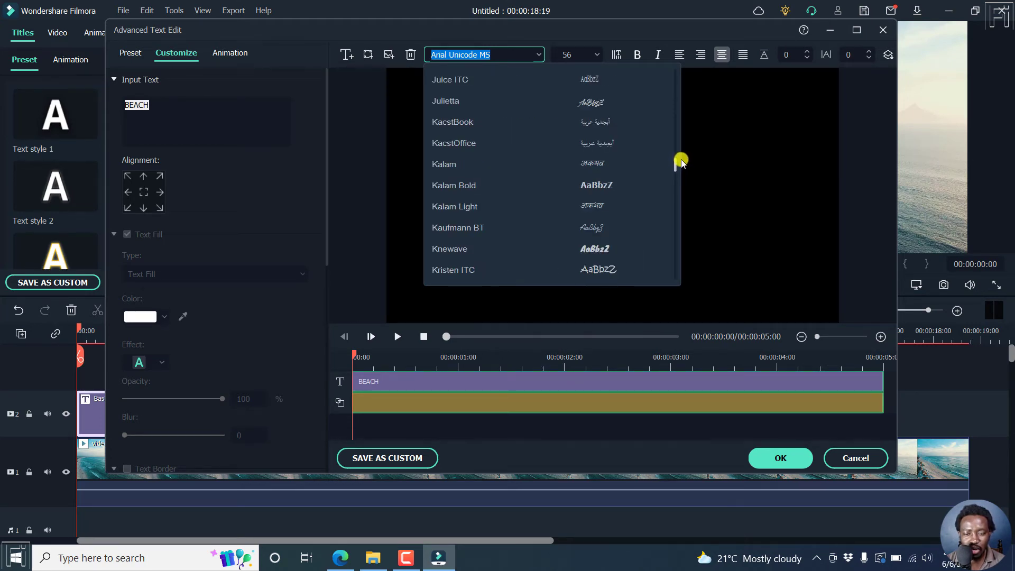
{"action": "scroll", "scroll_direction": "up", "scroll_amount": 3}
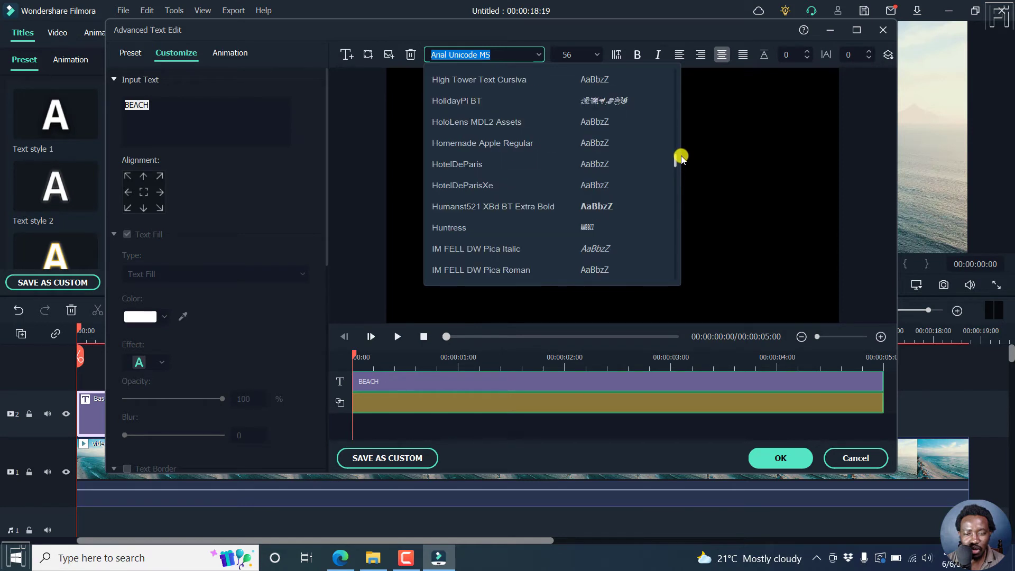
{"action": "scroll", "scroll_direction": "down", "scroll_amount": 3}
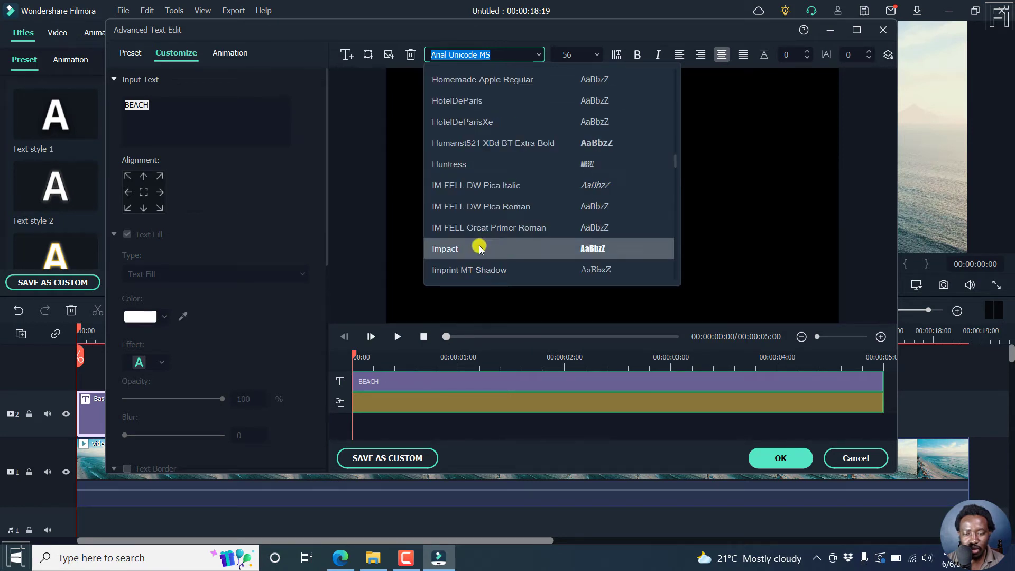
{"action": "left_click", "coordinate": [445, 248]}
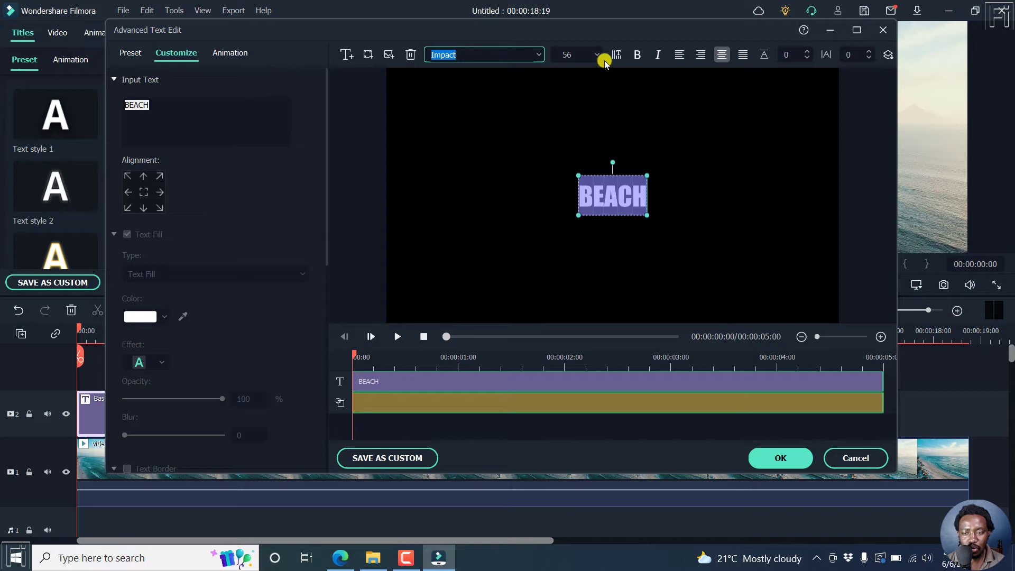
{"action": "left_click", "coordinate": [568, 54]}
{"action": "type", "text": "300"}
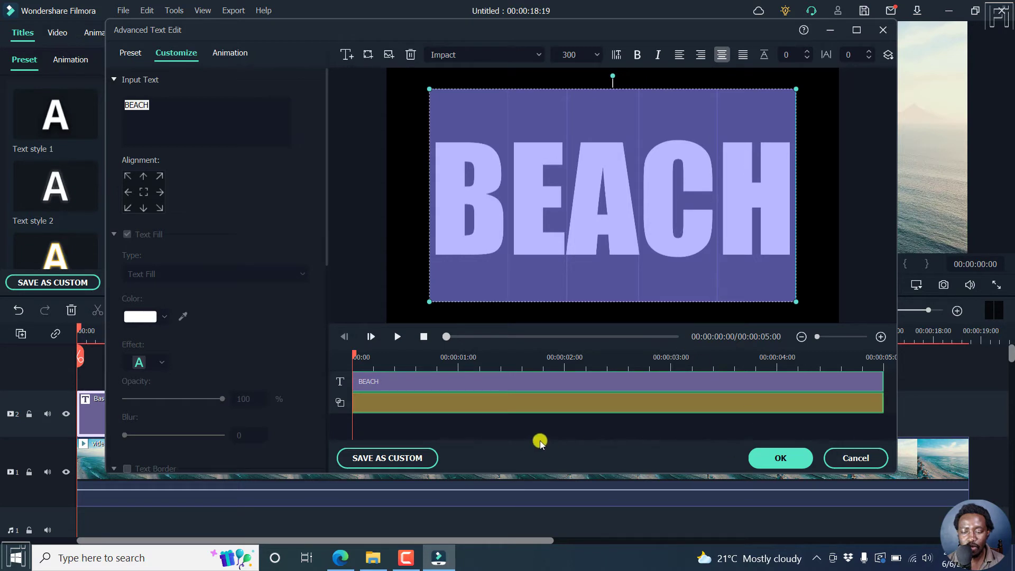
{"action": "mouse_move", "coordinate": [417, 420]}
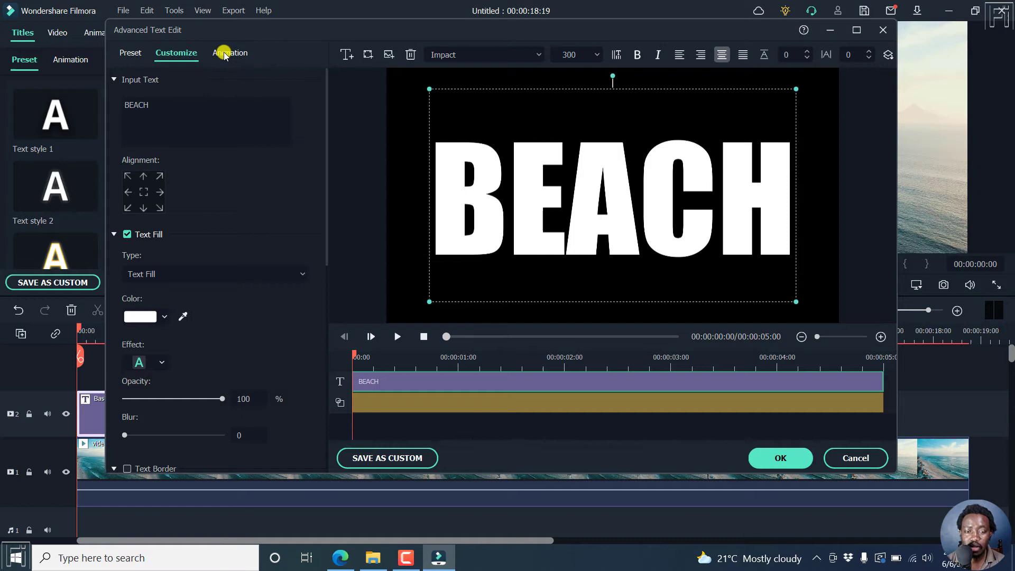
Apply the String Blur animation to the BEACH title and confirm the edits.
{"action": "left_click", "coordinate": [230, 53]}
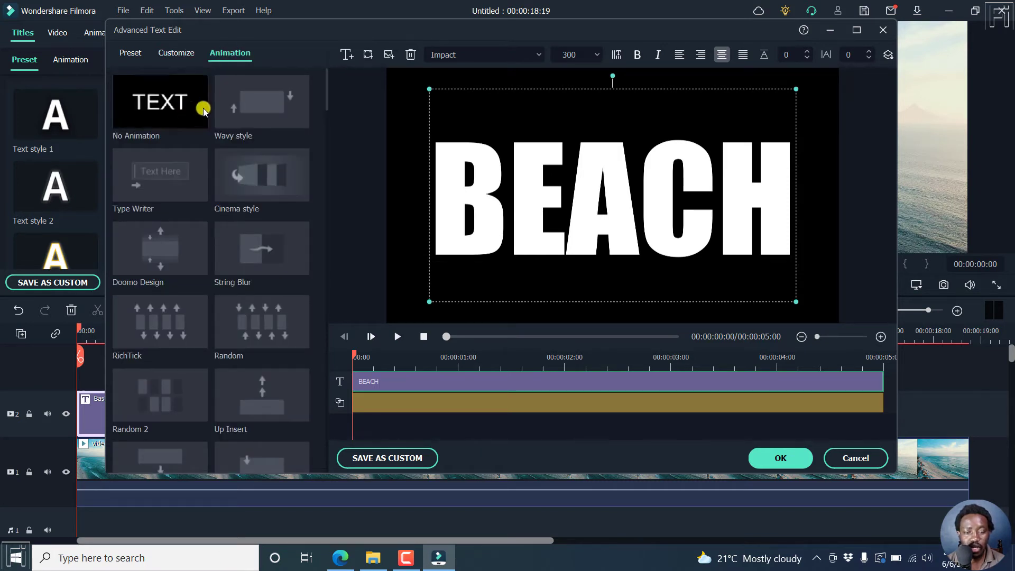
{"action": "mouse_move", "coordinate": [262, 103]}
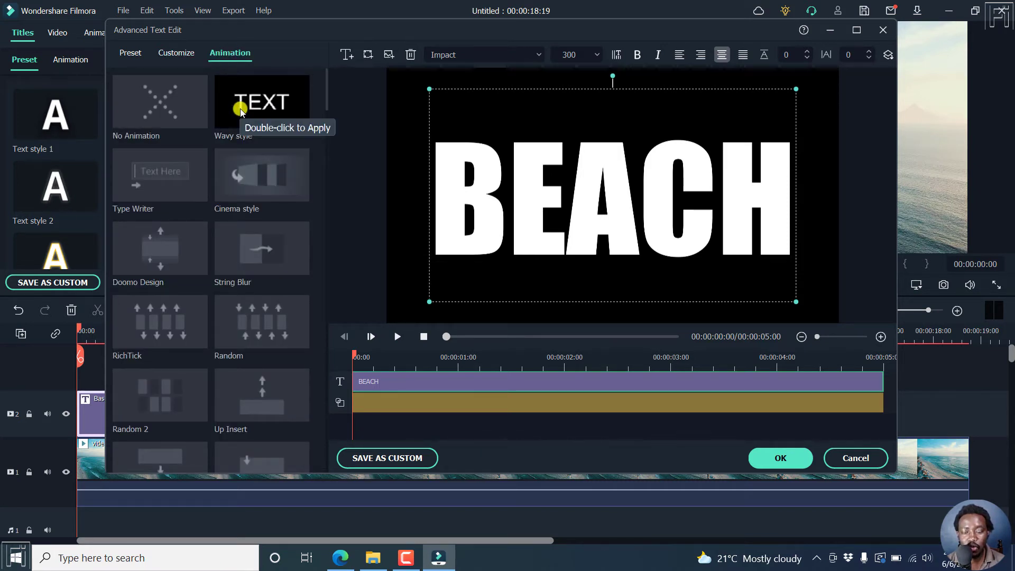
{"action": "mouse_move", "coordinate": [320, 102]}
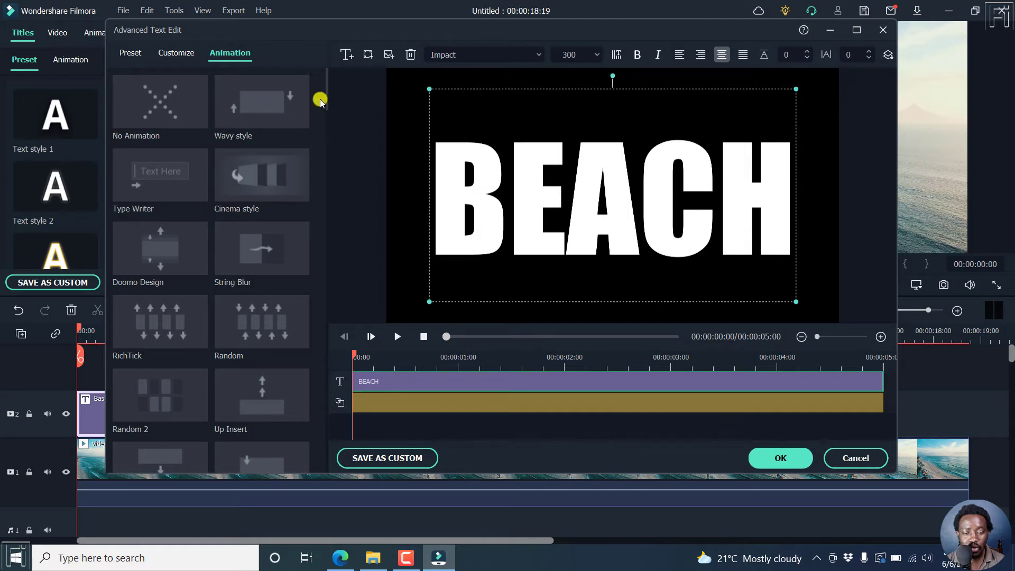
{"action": "mouse_move", "coordinate": [326, 89]}
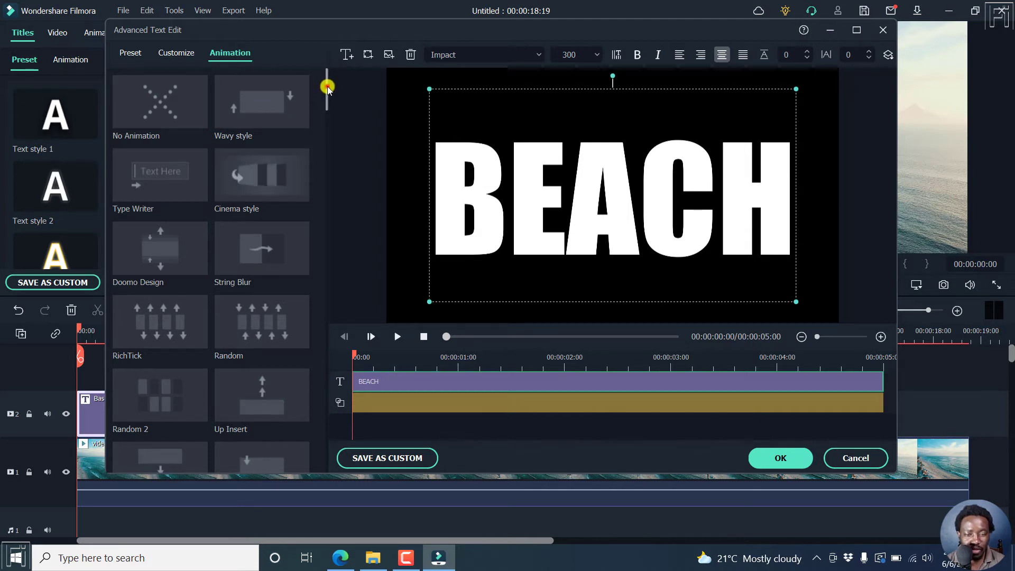
{"action": "scroll", "scroll_direction": "down", "scroll_amount": 3}
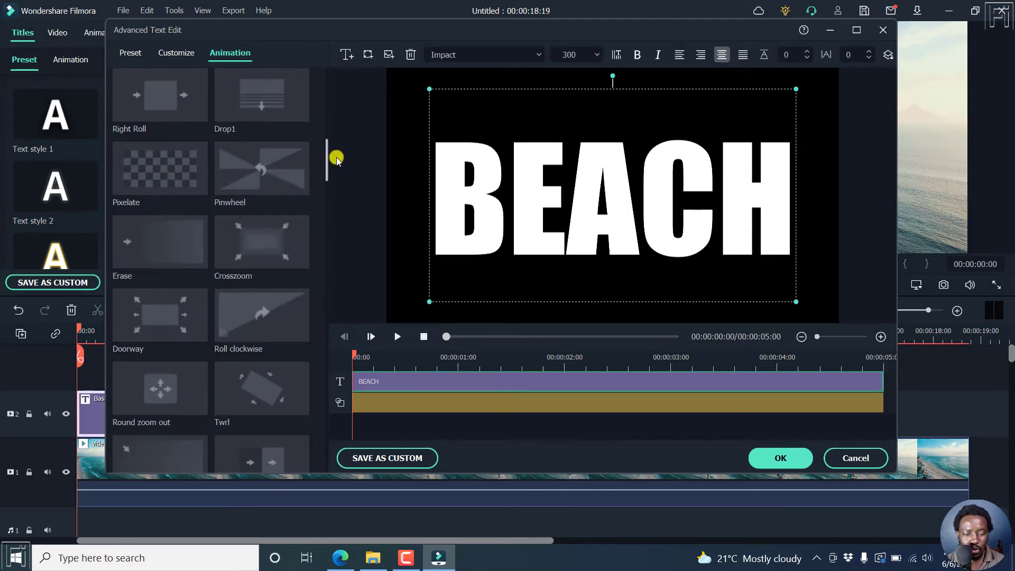
{"action": "scroll", "scroll_direction": "down", "scroll_amount": 3}
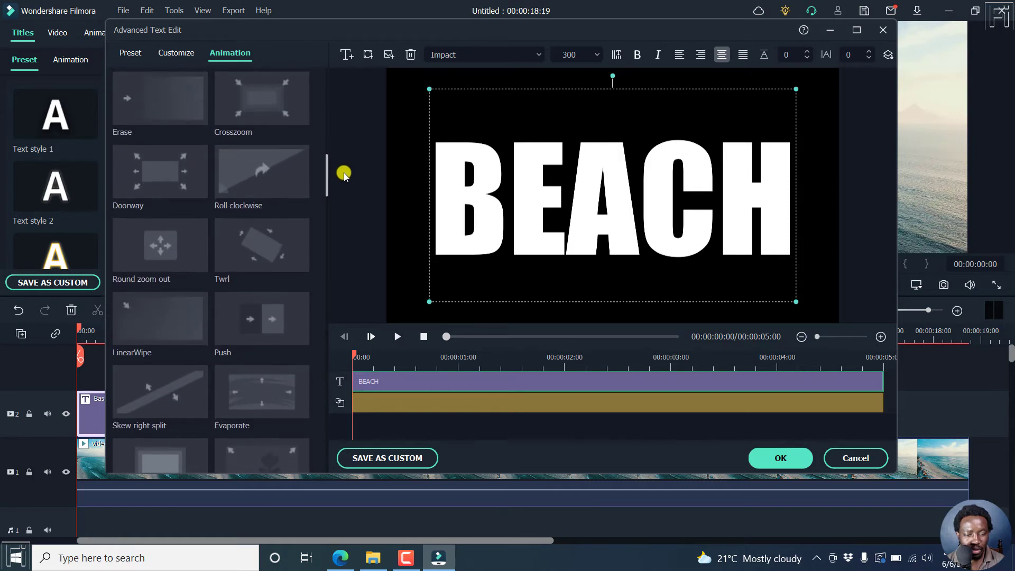
{"action": "scroll", "scroll_direction": "down", "scroll_amount": 3}
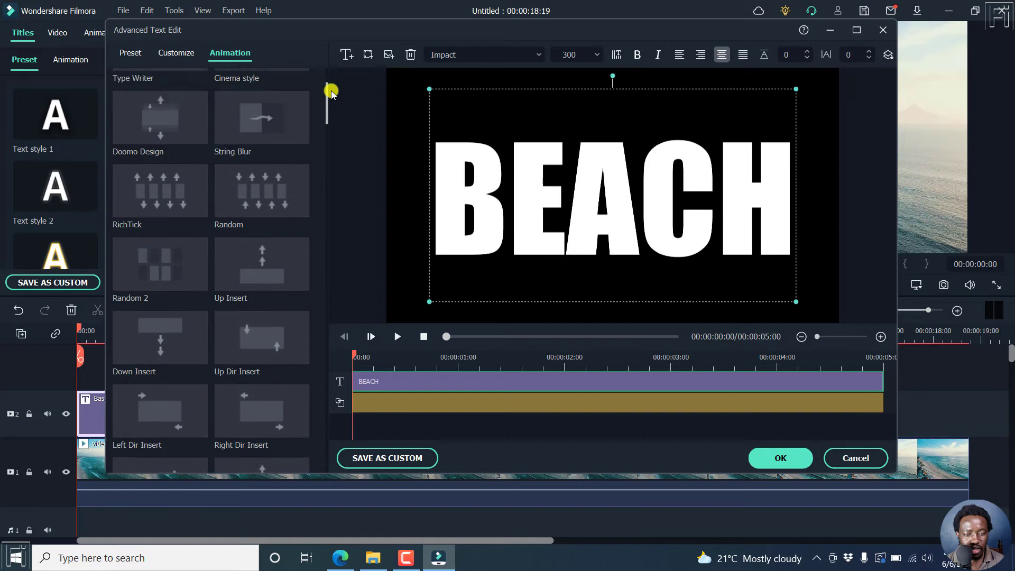
{"action": "scroll", "scroll_direction": "up", "scroll_amount": 3}
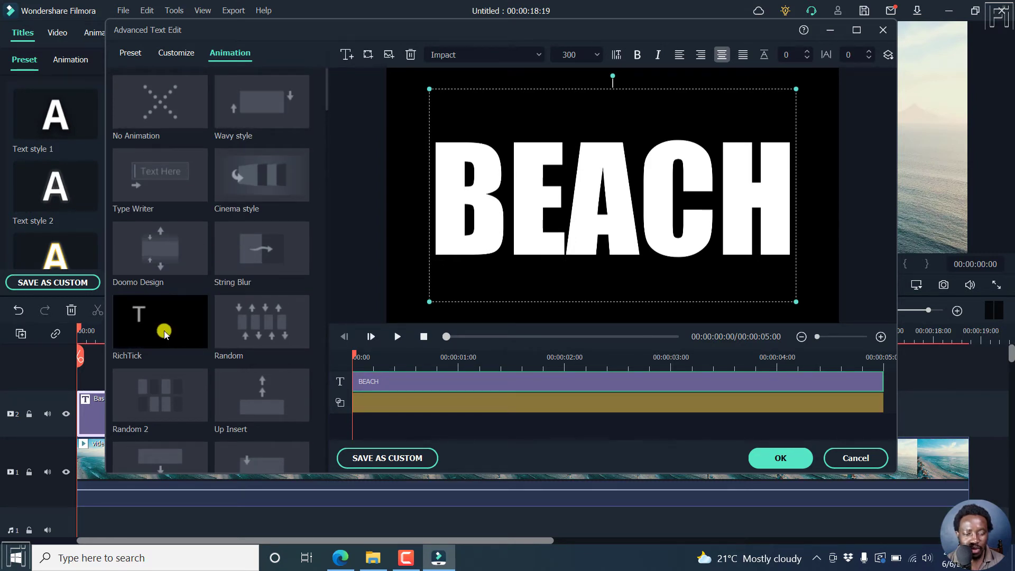
{"action": "mouse_move", "coordinate": [277, 326]}
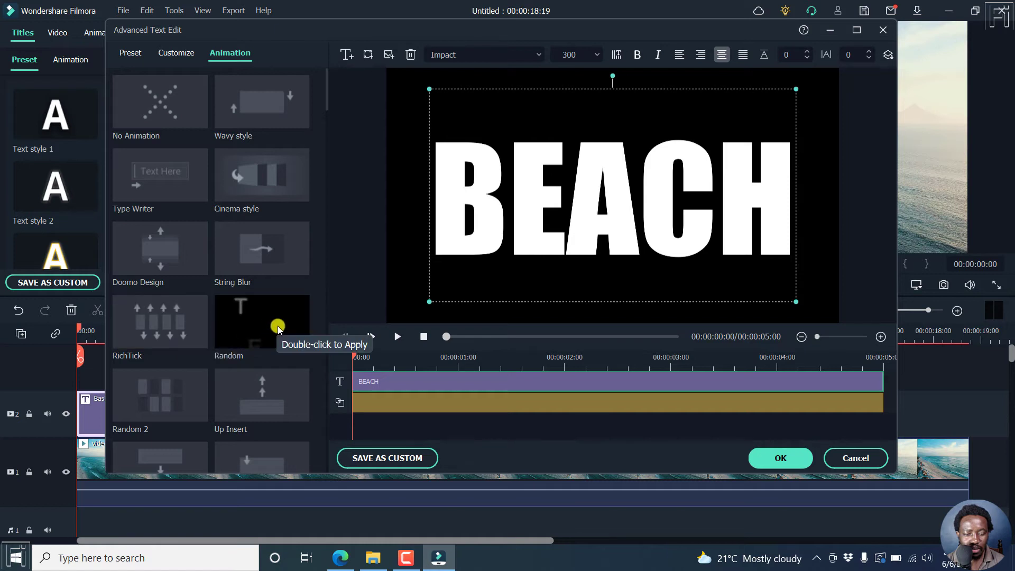
{"action": "mouse_move", "coordinate": [267, 248]}
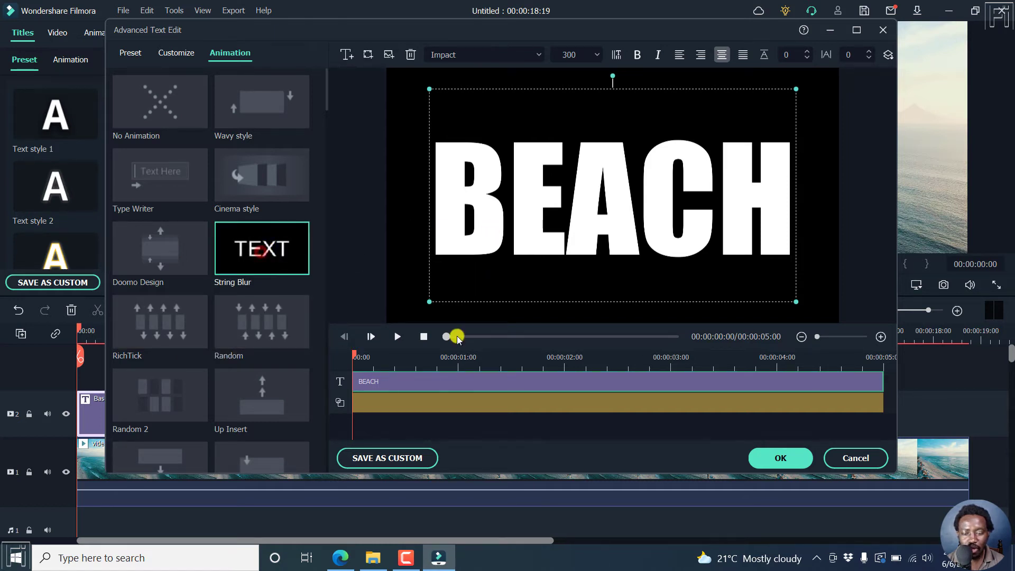
{"action": "left_click", "coordinate": [261, 247]}
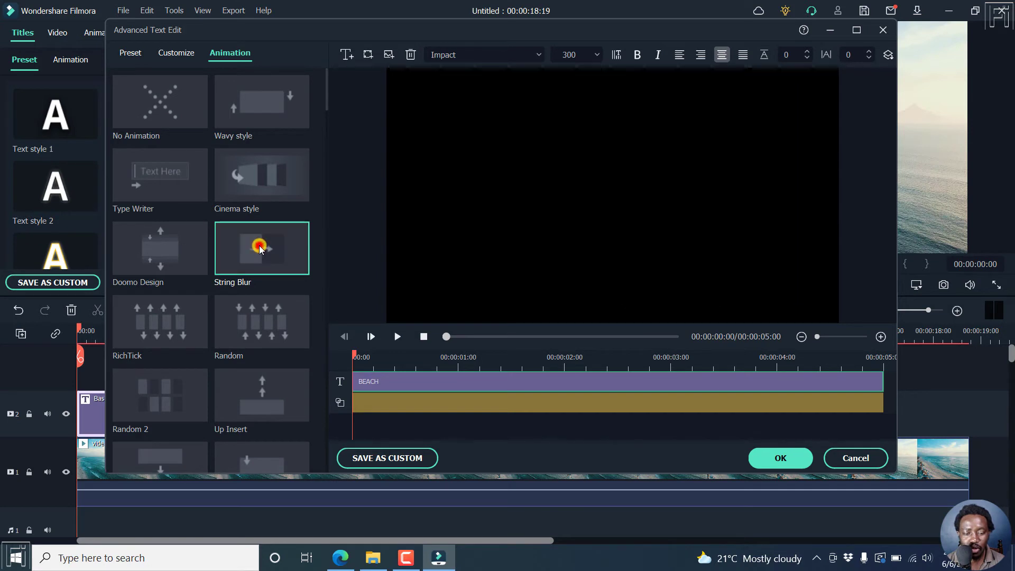
{"action": "left_click", "coordinate": [262, 248]}
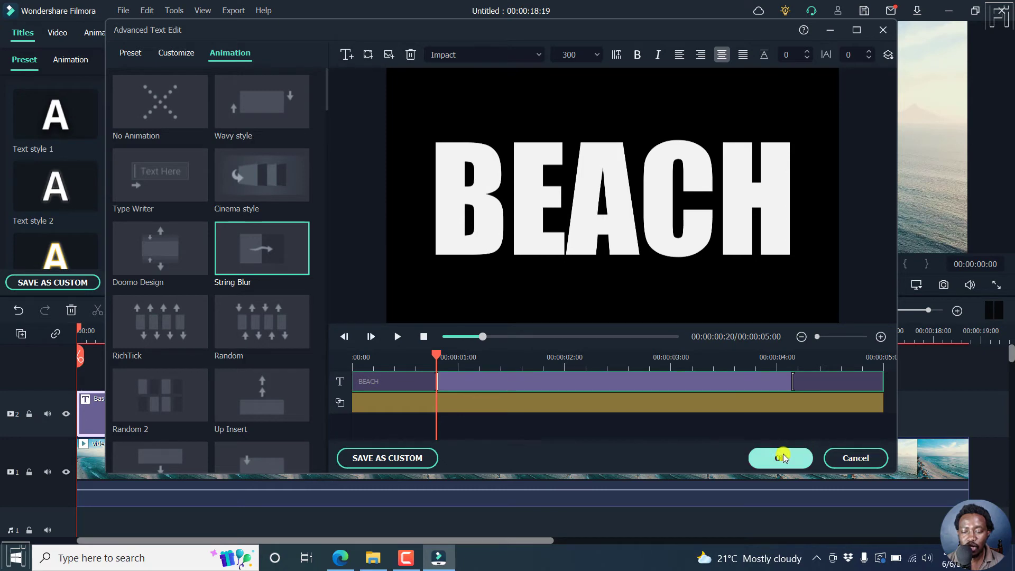
{"action": "left_click", "coordinate": [780, 458]}
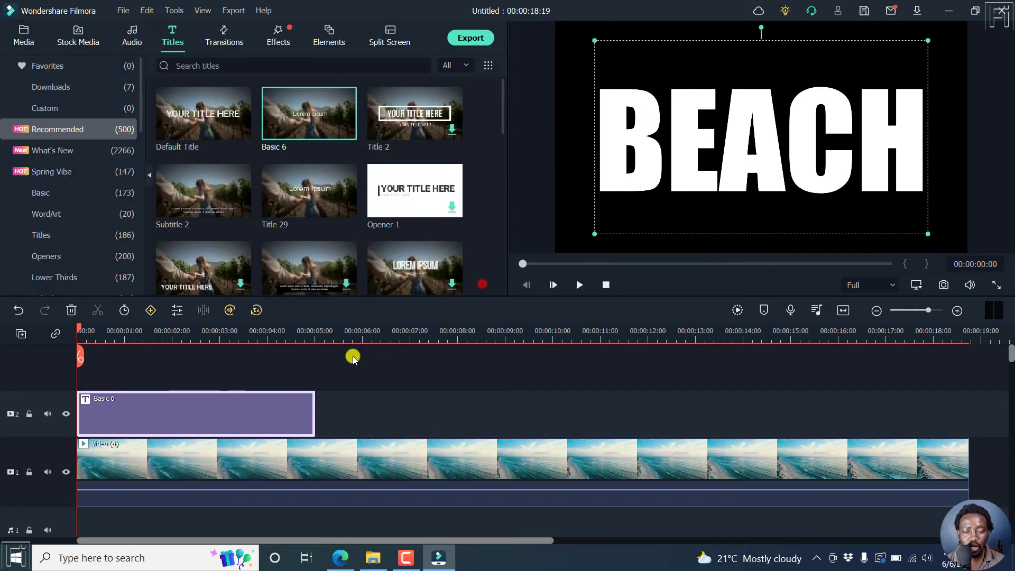
{"action": "mouse_move", "coordinate": [178, 408]}
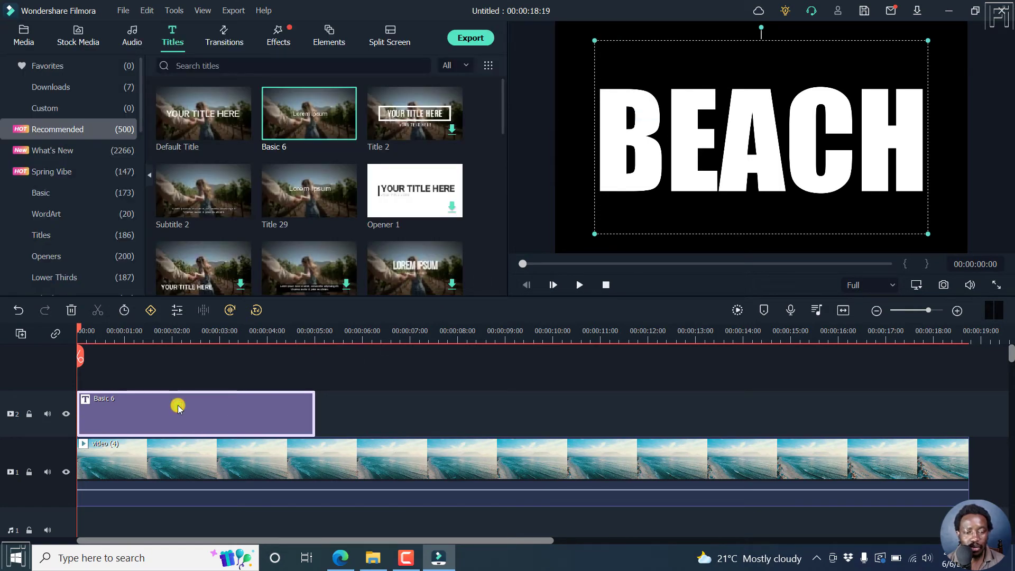
Reopen the BEACH title clip's settings on the Video page with Transform and Compositing.
{"action": "right_click", "coordinate": [179, 408]}
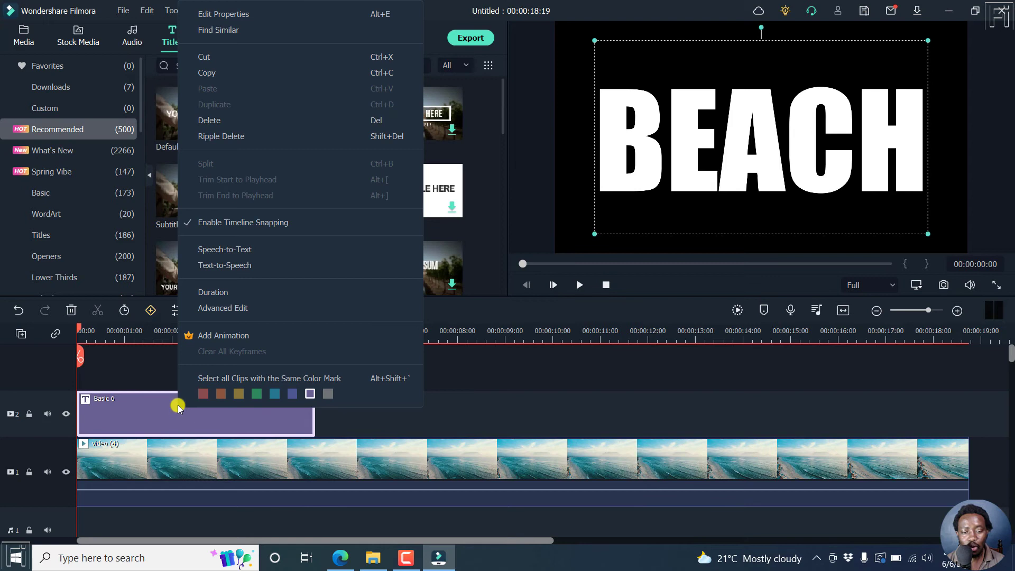
{"action": "mouse_move", "coordinate": [161, 416]}
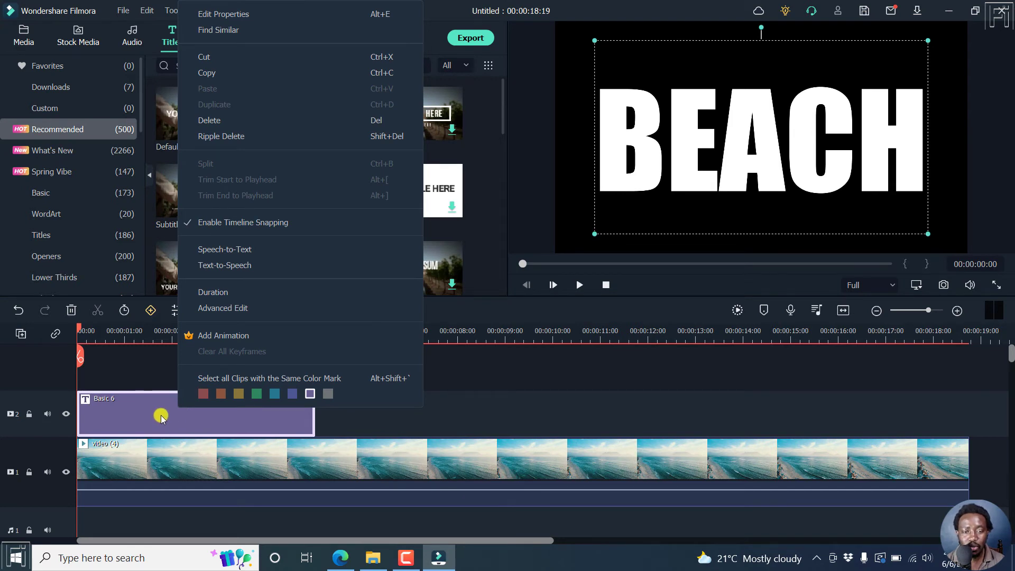
{"action": "left_click", "coordinate": [223, 14]}
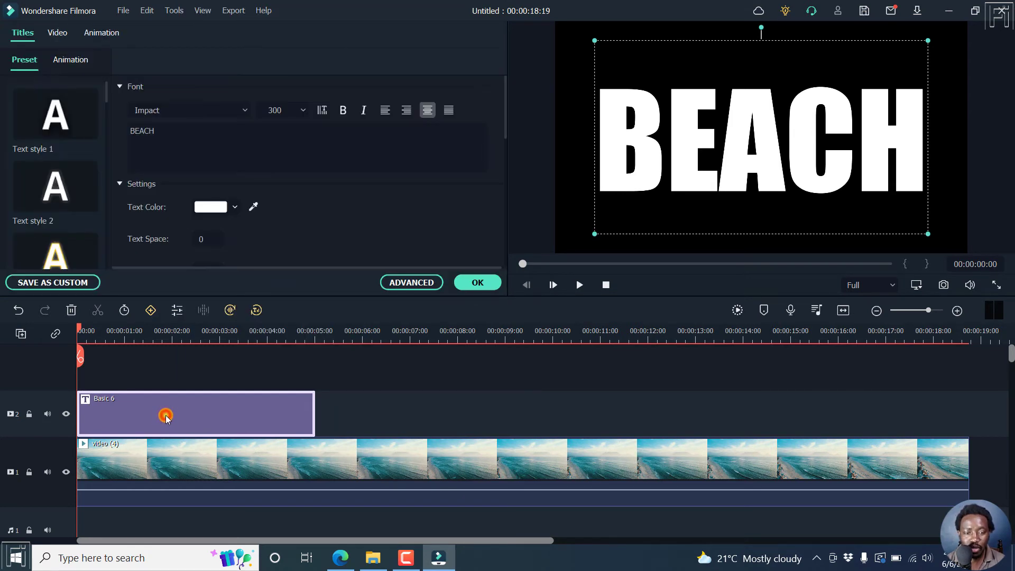
{"action": "left_click", "coordinate": [57, 33]}
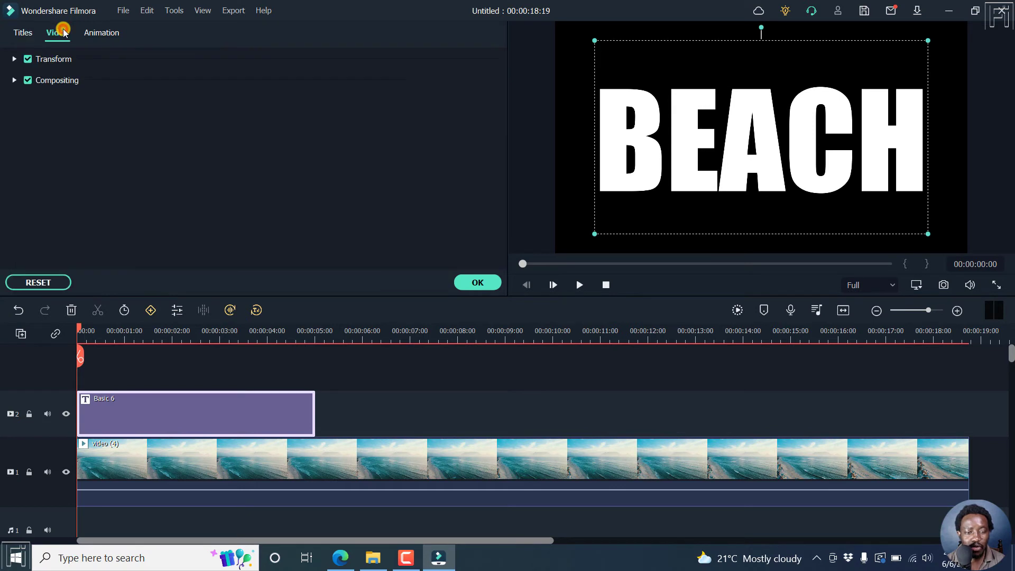
{"action": "mouse_move", "coordinate": [302, 296]}
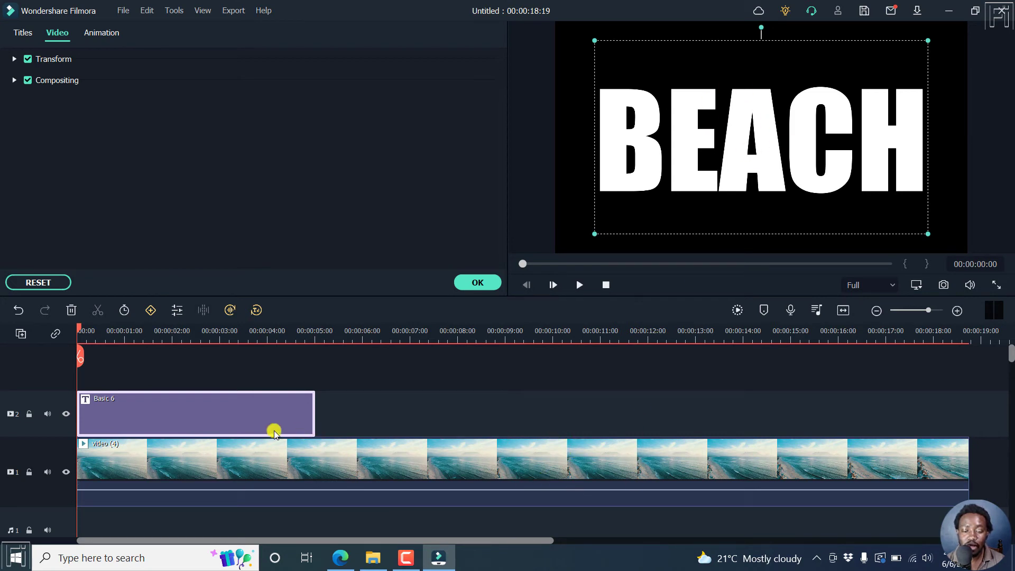
{"action": "mouse_move", "coordinate": [259, 421]}
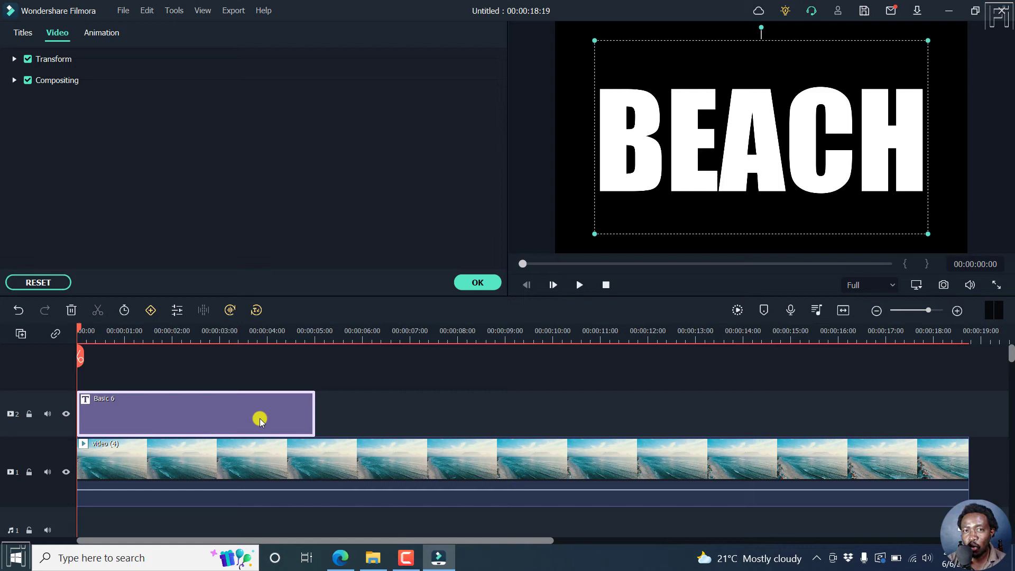
{"action": "mouse_move", "coordinate": [65, 87]}
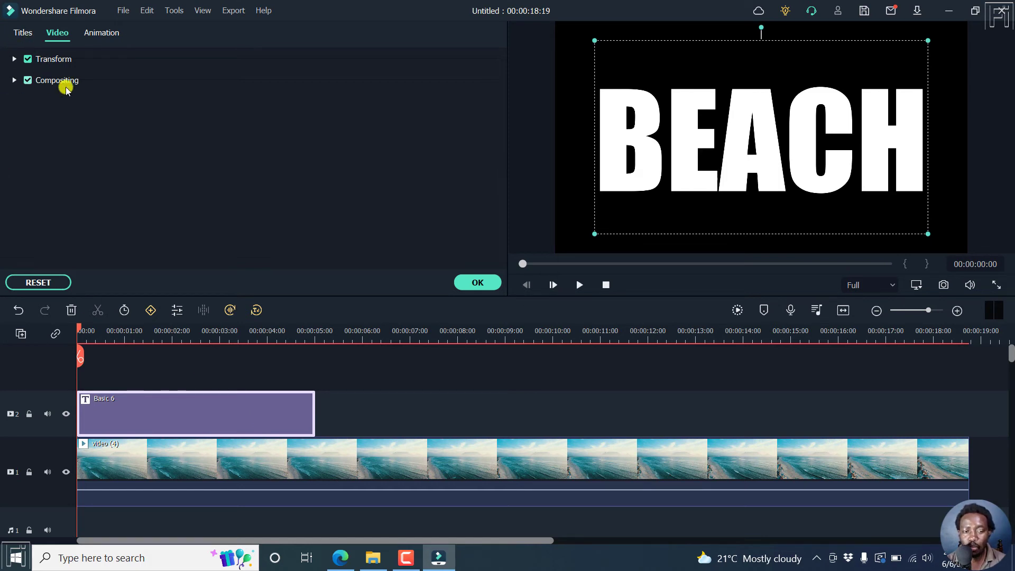
Expand Compositing and set the title's blending mode to Darken.
{"action": "left_click", "coordinate": [14, 79]}
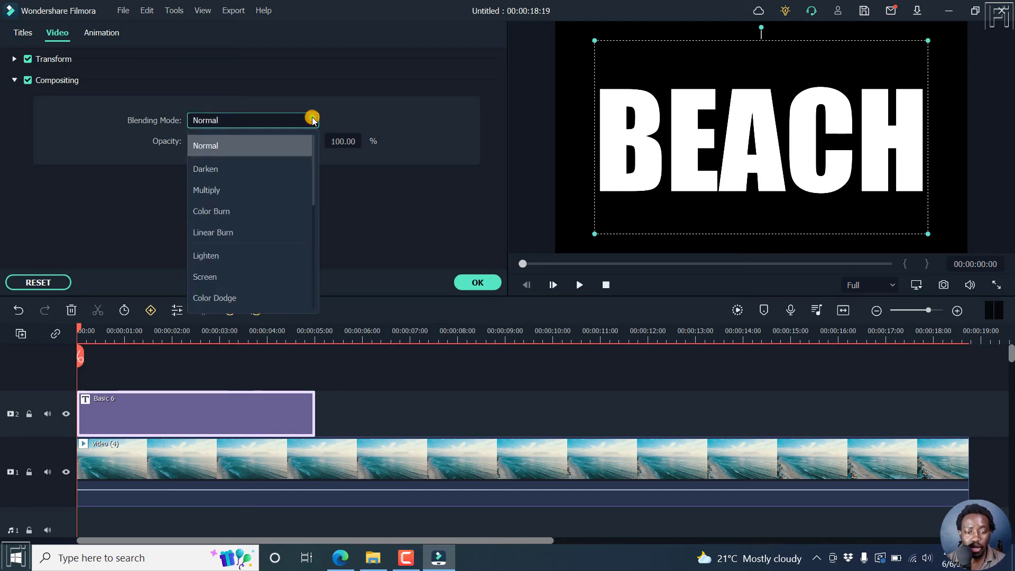
{"action": "mouse_move", "coordinate": [223, 169]}
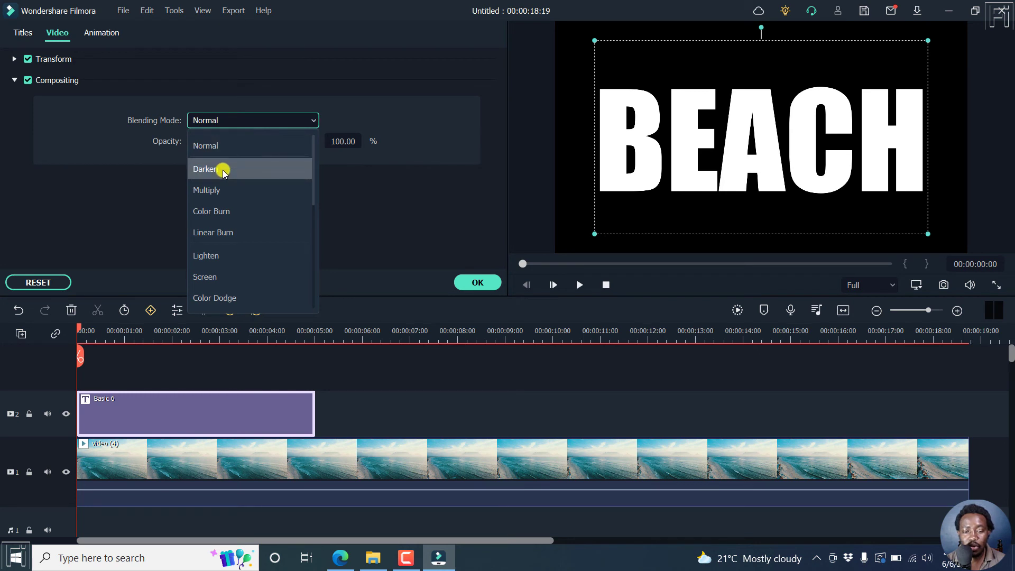
{"action": "left_click", "coordinate": [206, 170]}
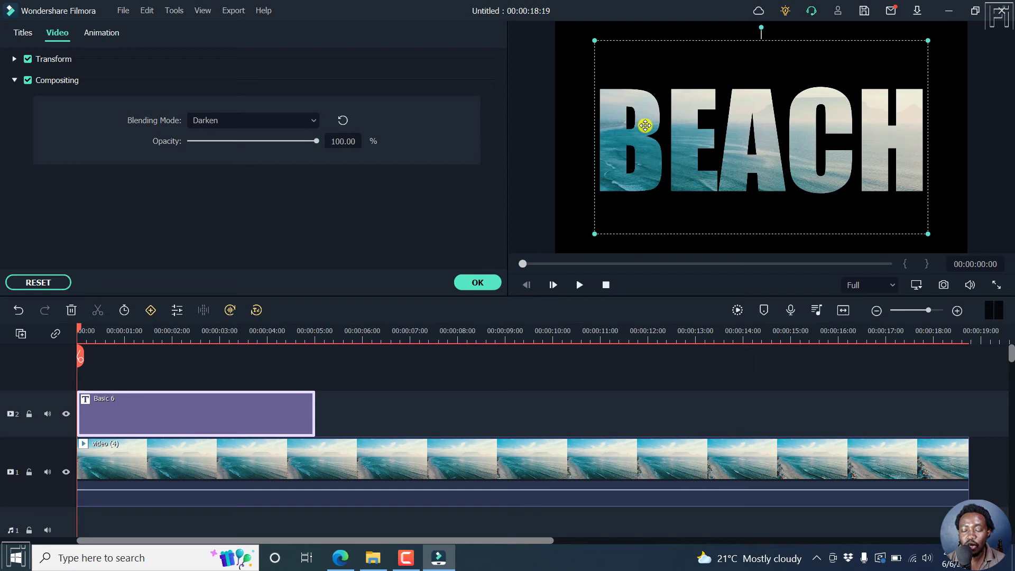
{"action": "mouse_move", "coordinate": [766, 119]}
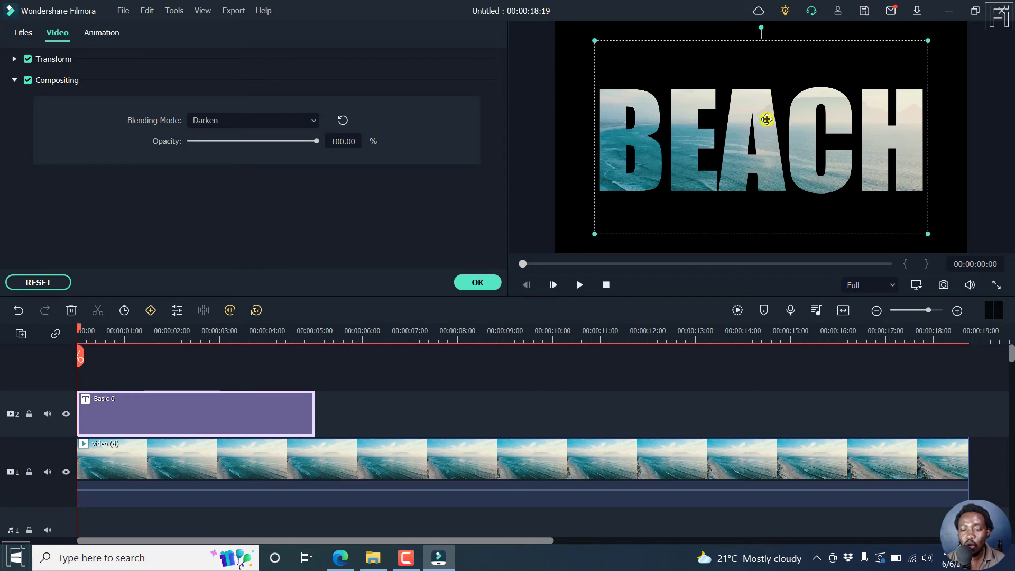
{"action": "mouse_move", "coordinate": [283, 351]}
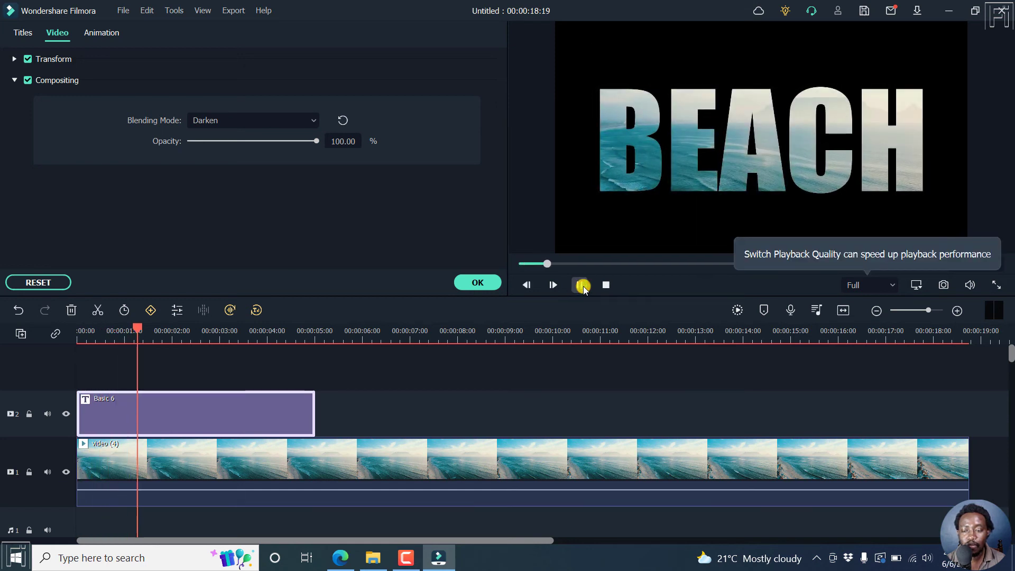
Stop the preview and adjust the title clip toward the full video length.
{"action": "left_click", "coordinate": [552, 284]}
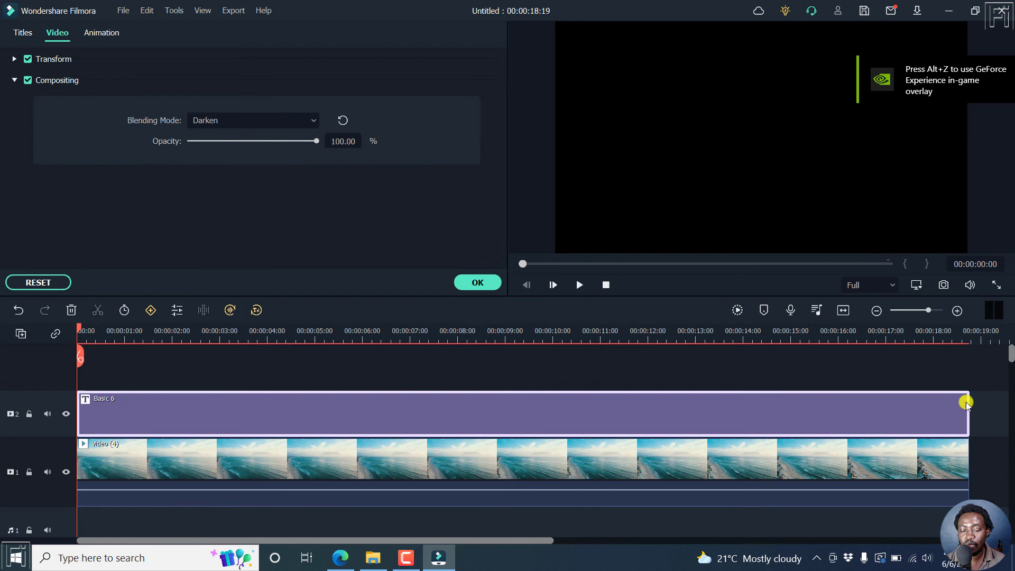
{"action": "left_click", "coordinate": [579, 284]}
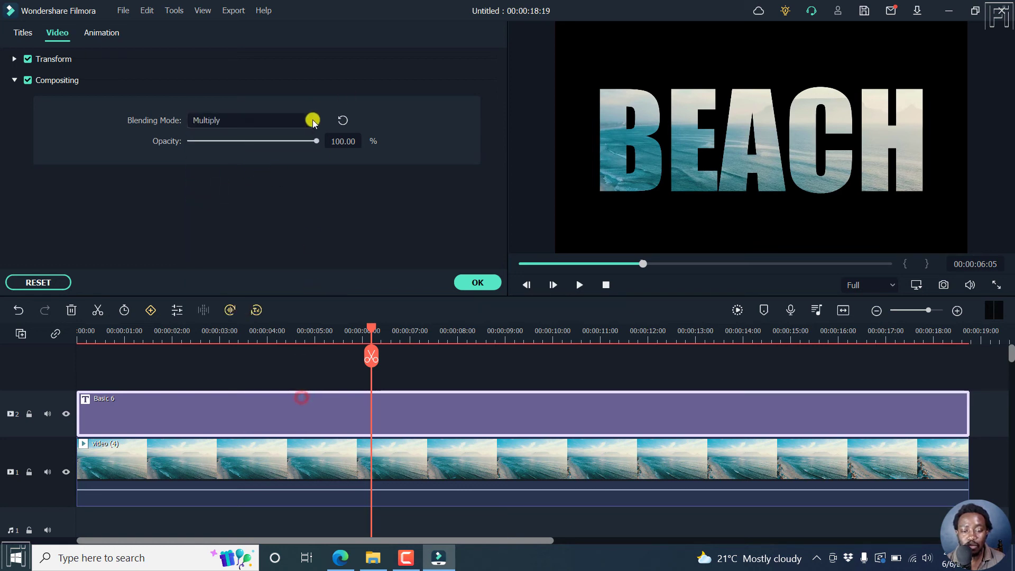
Set blending to Overlay, try opacity around 77% and 47%, then restore it to 100%.
{"action": "left_click", "coordinate": [313, 121]}
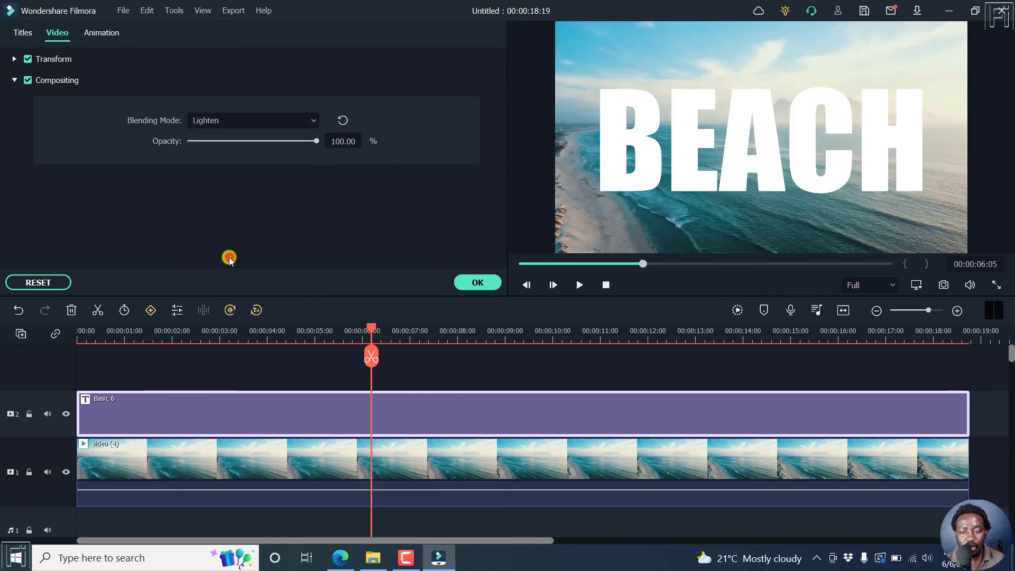
{"action": "mouse_move", "coordinate": [692, 113]}
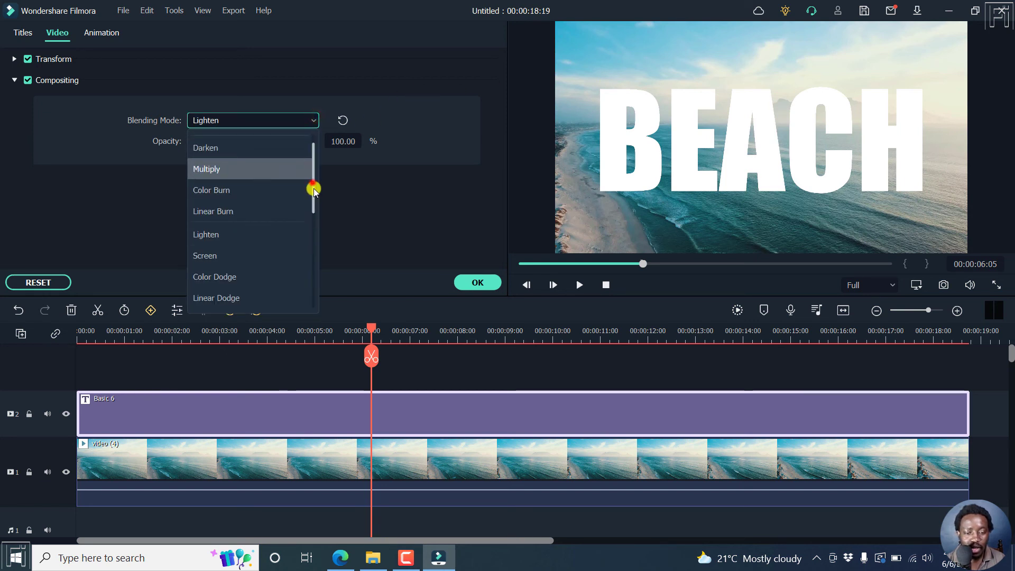
{"action": "scroll", "scroll_direction": "down", "scroll_amount": 3}
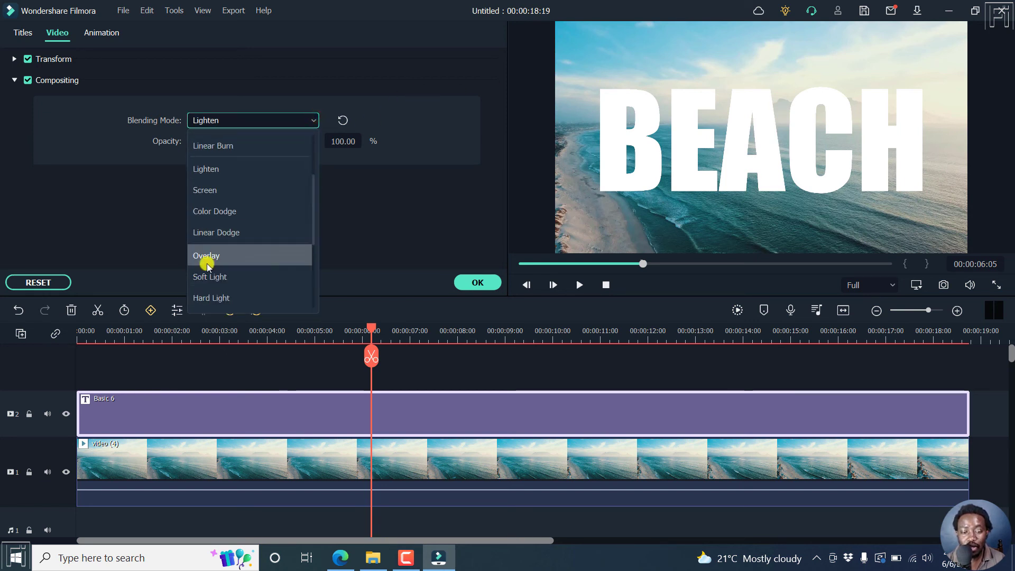
{"action": "left_click", "coordinate": [206, 255]}
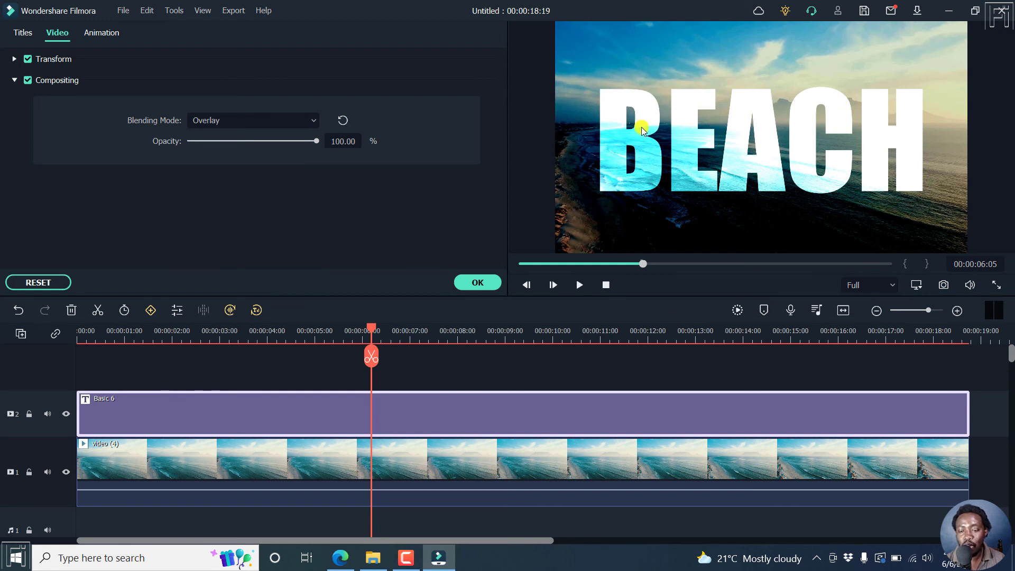
{"action": "mouse_move", "coordinate": [758, 170]}
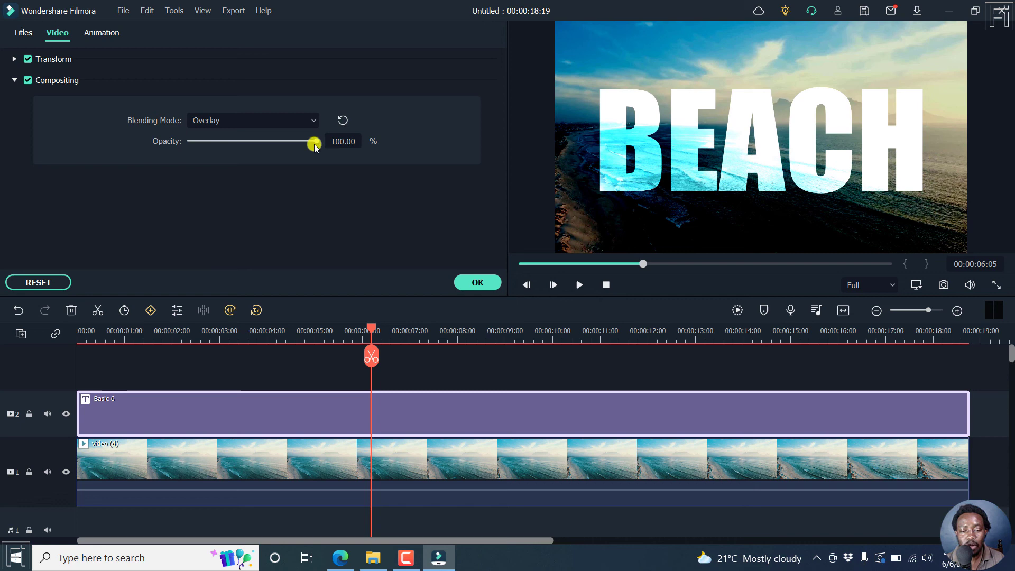
{"action": "left_click_drag", "start_coordinate": [314, 142], "coordinate": [285, 141]}
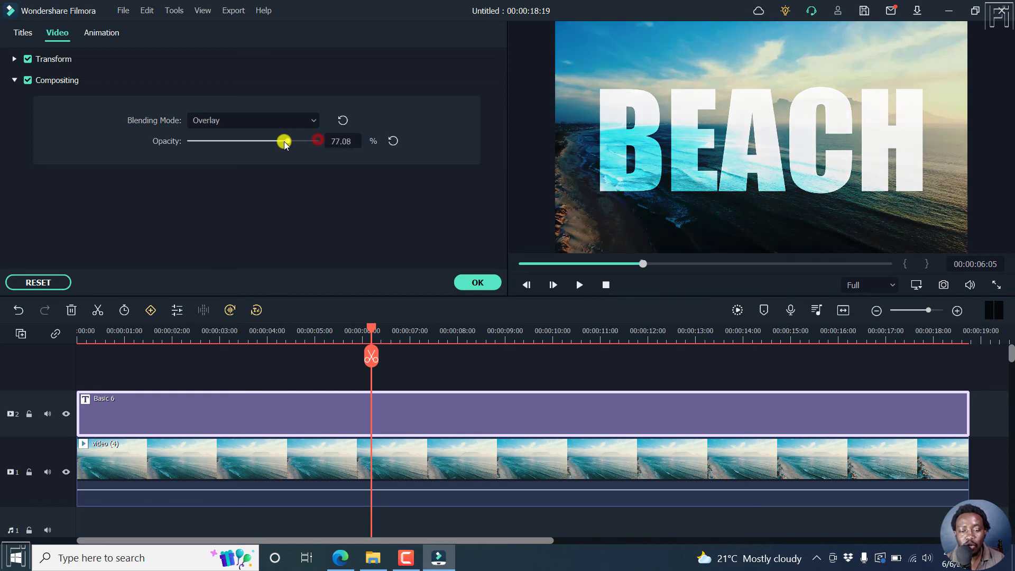
{"action": "left_click_drag", "start_coordinate": [284, 141], "coordinate": [252, 141]}
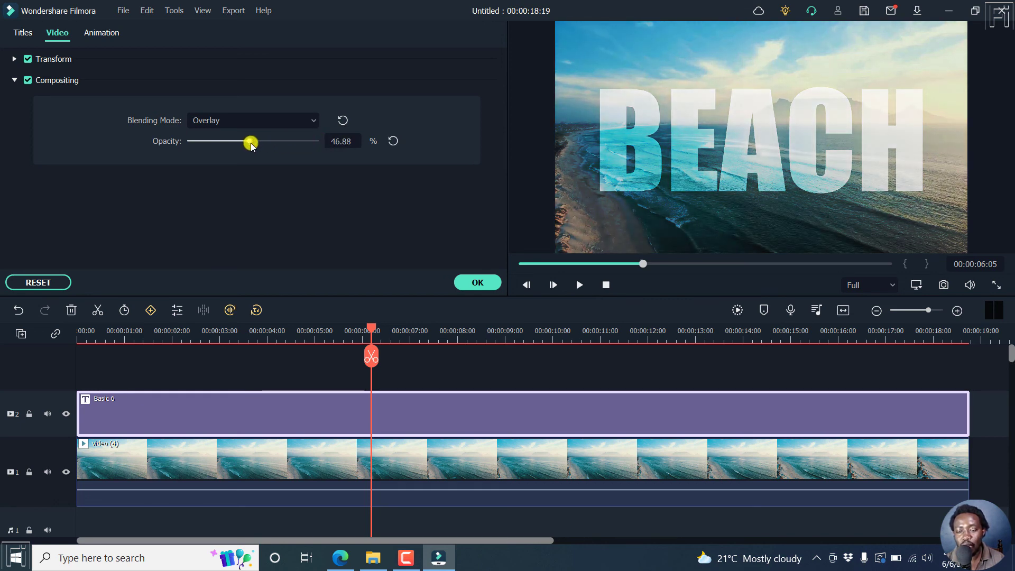
{"action": "left_click_drag", "start_coordinate": [252, 140], "coordinate": [318, 141]}
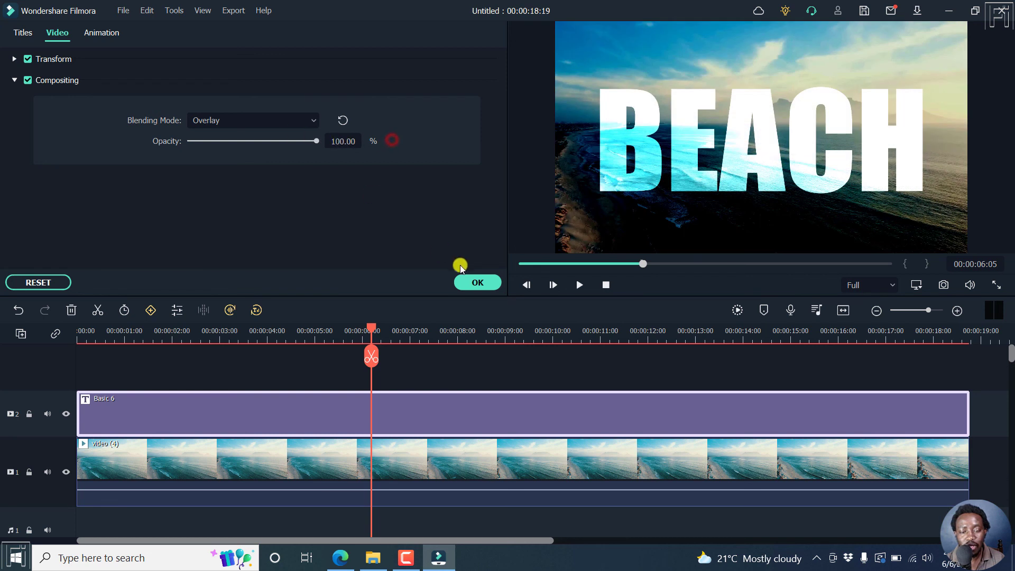
Set the BEACH title's Blending Mode back to Darken so the footage shows inside the letters.
{"action": "left_click", "coordinate": [252, 119]}
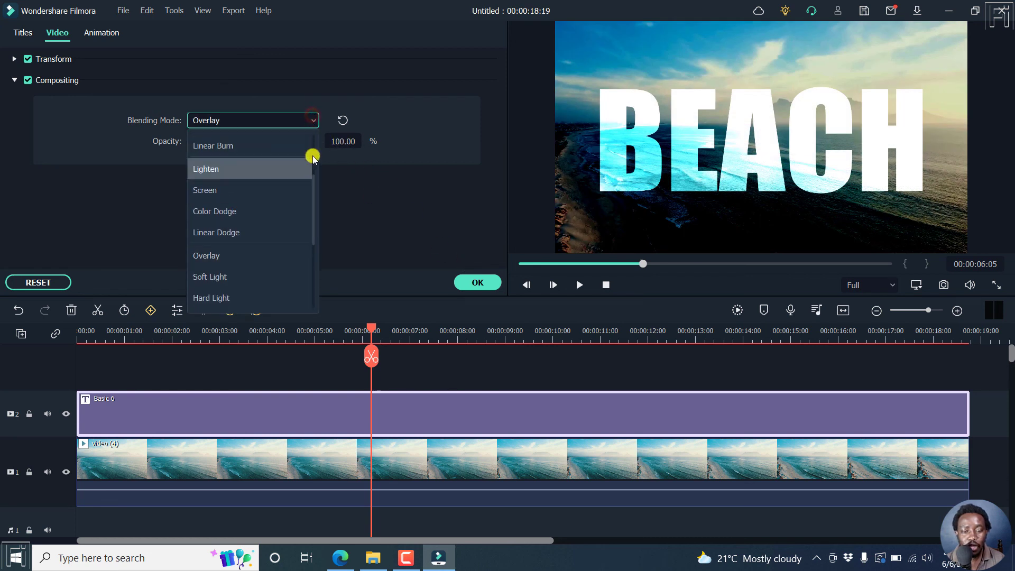
{"action": "scroll", "scroll_direction": "up", "scroll_amount": 3}
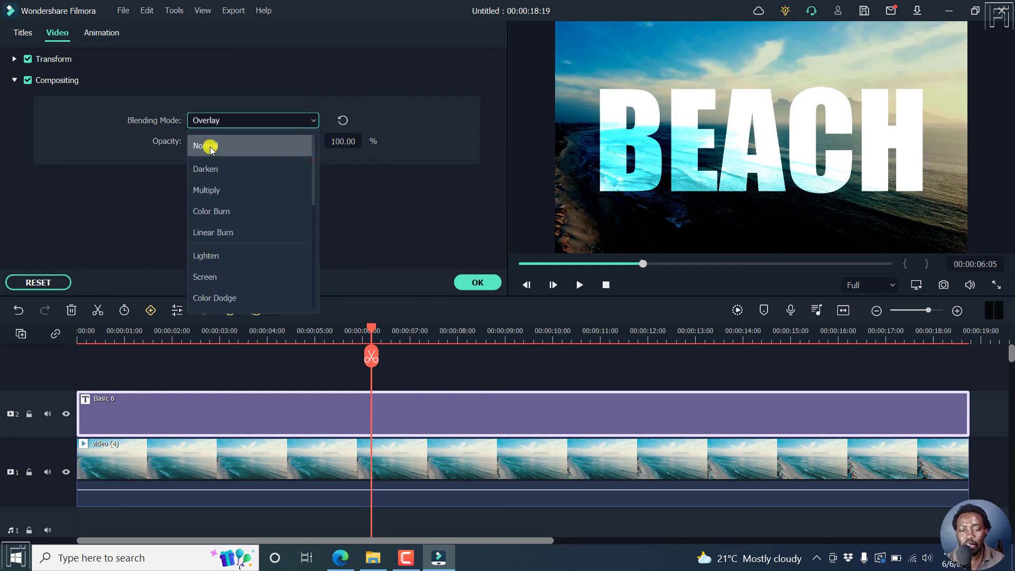
{"action": "left_click", "coordinate": [204, 169]}
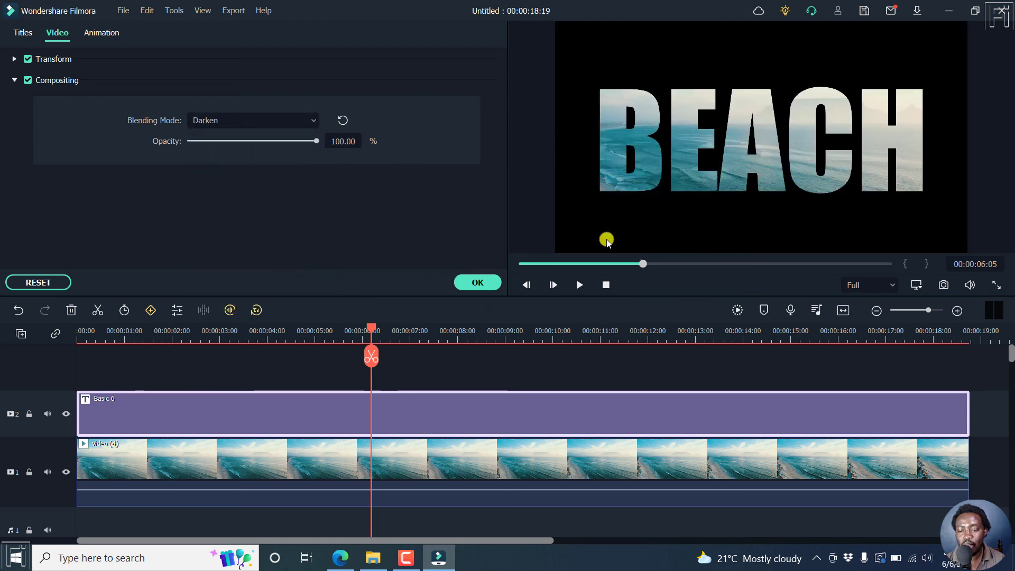
{"action": "mouse_move", "coordinate": [635, 351]}
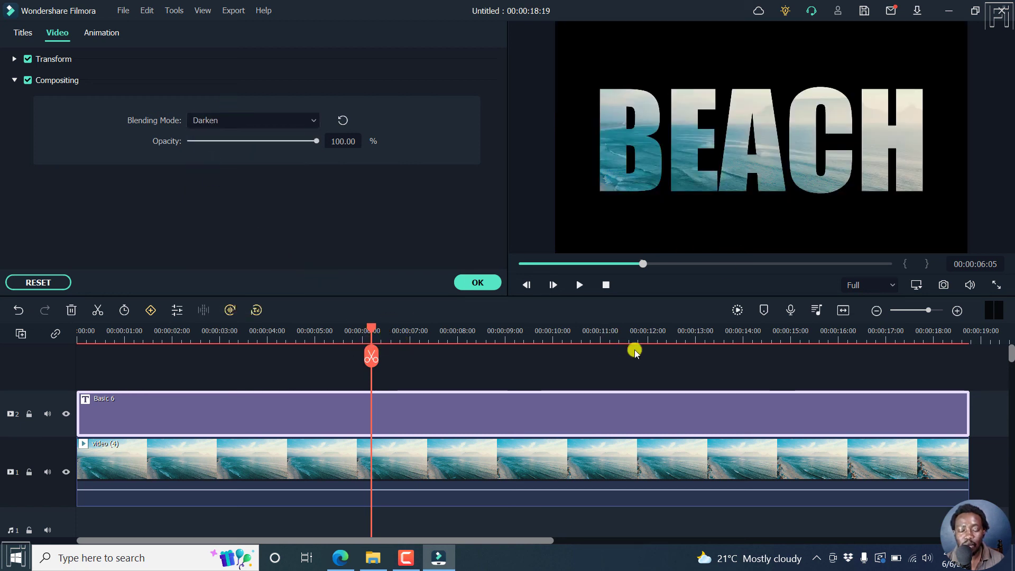
{"action": "mouse_move", "coordinate": [531, 373]}
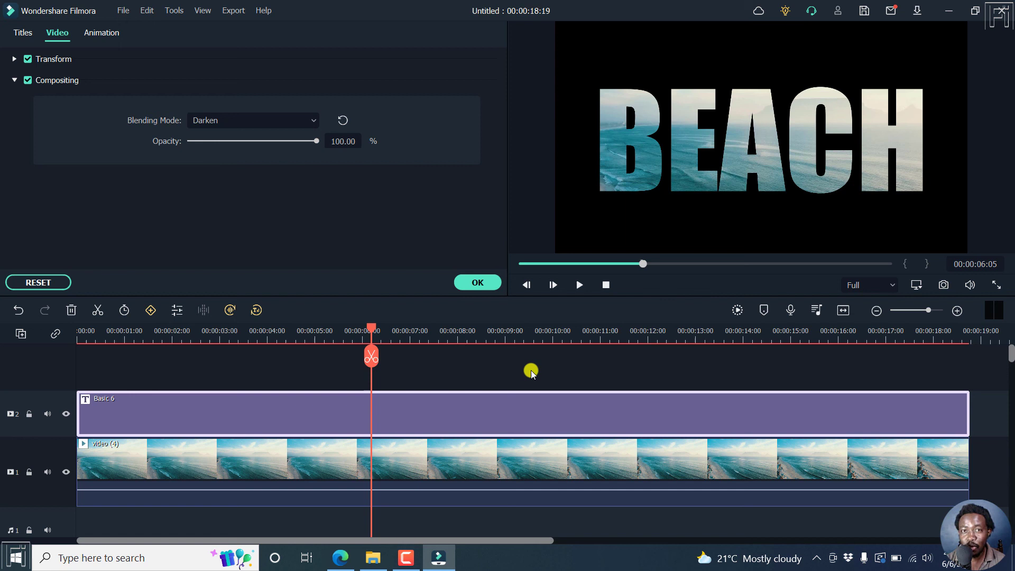